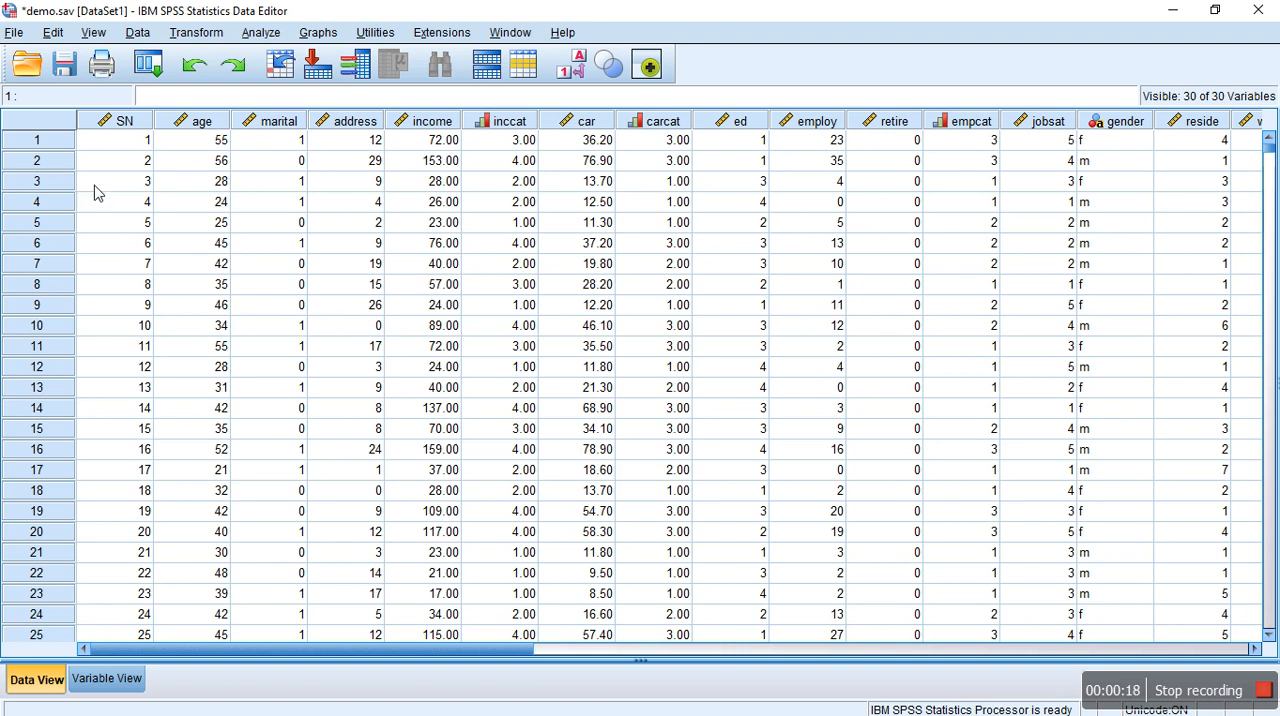
pyautogui.moveTo(326, 360)
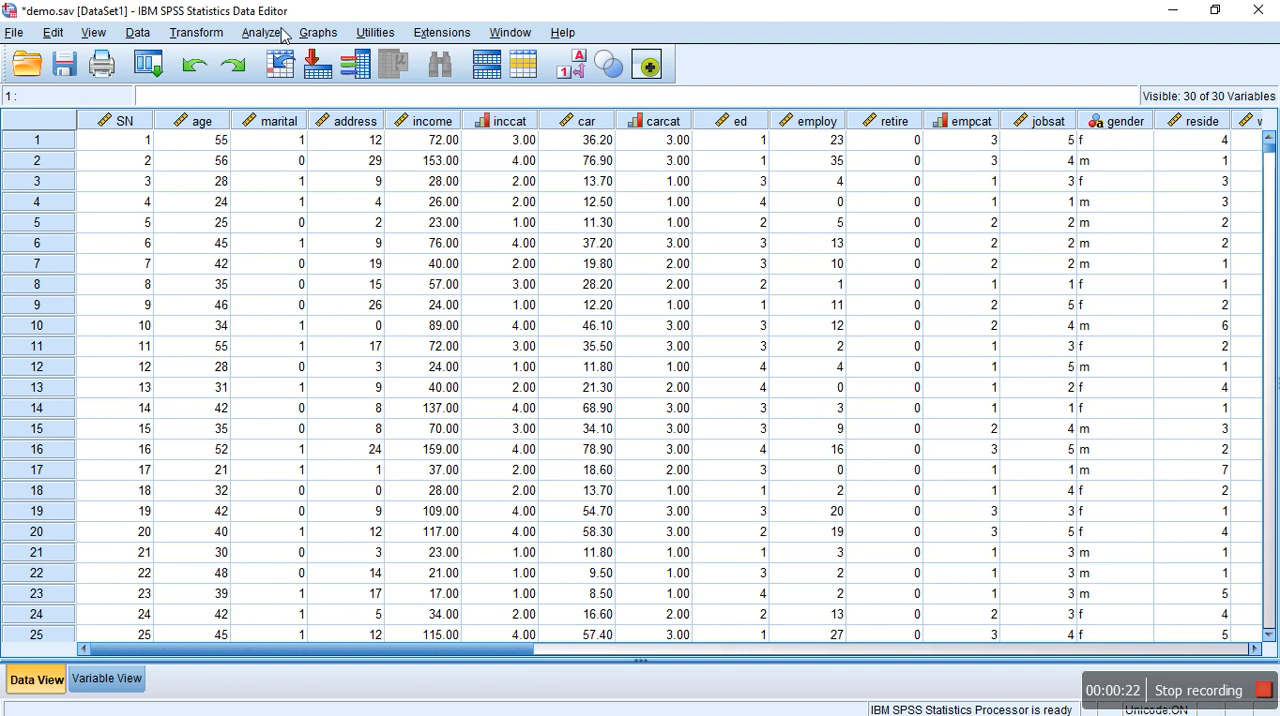
# Set Frequencies to analyse Marital status instead of Serial number, with frequency tables displayed.
pyautogui.click(260, 32)
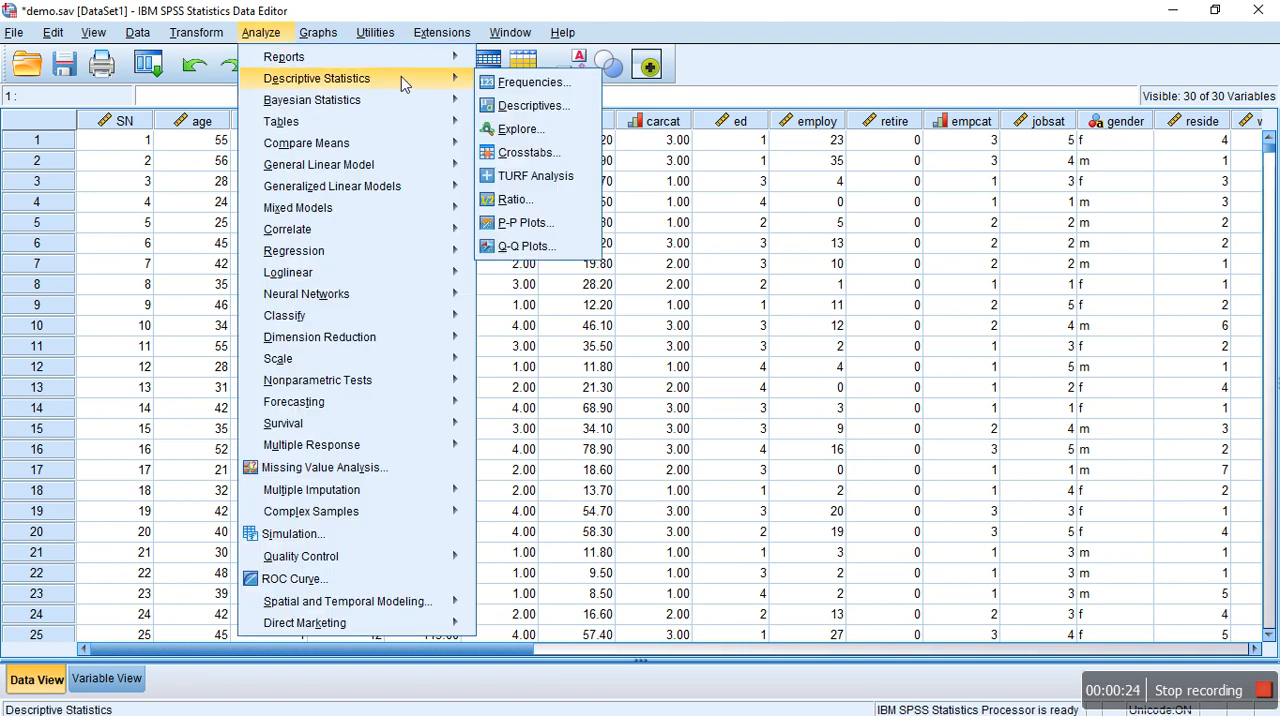
pyautogui.moveTo(530, 82)
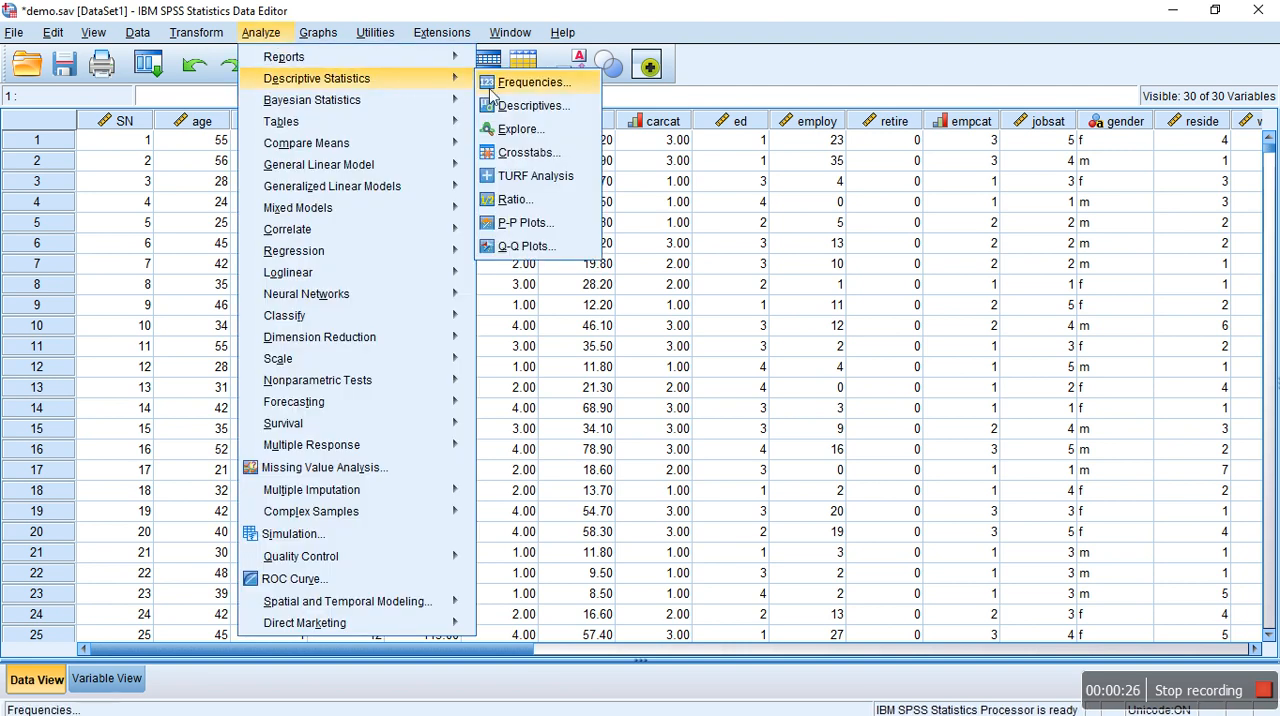
pyautogui.click(532, 82)
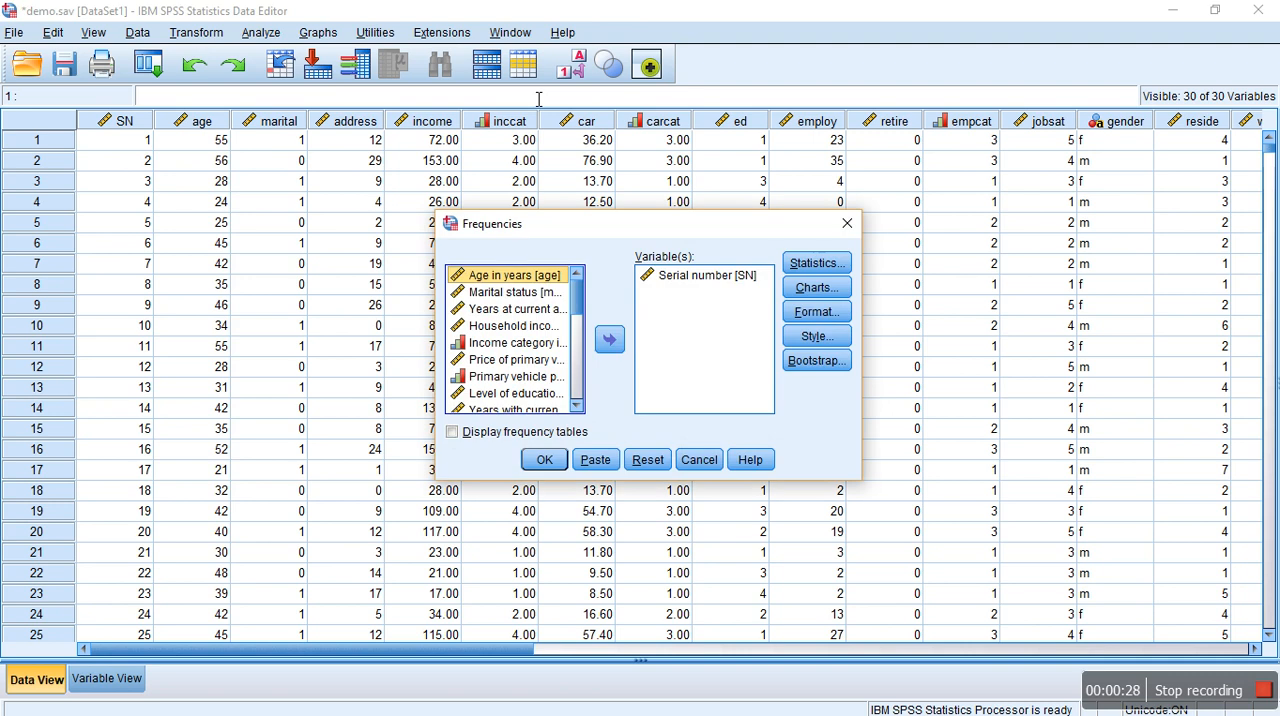
pyautogui.moveTo(602, 260)
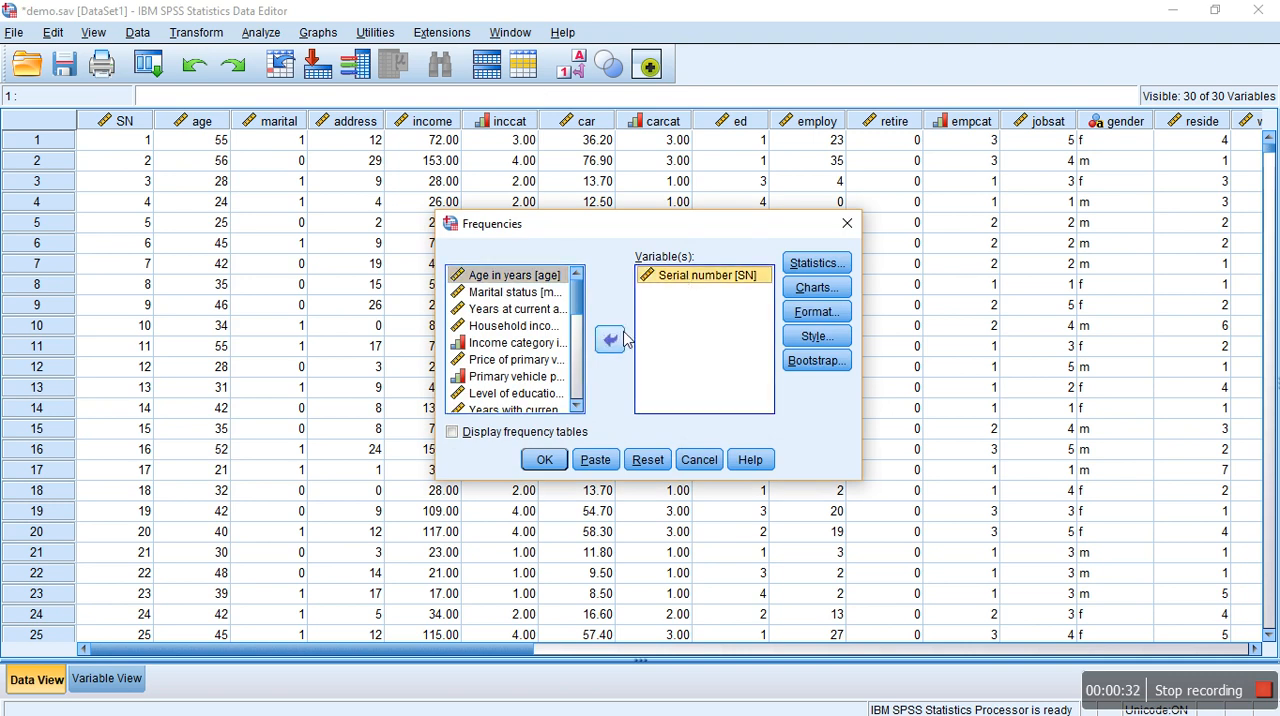
pyautogui.click(608, 340)
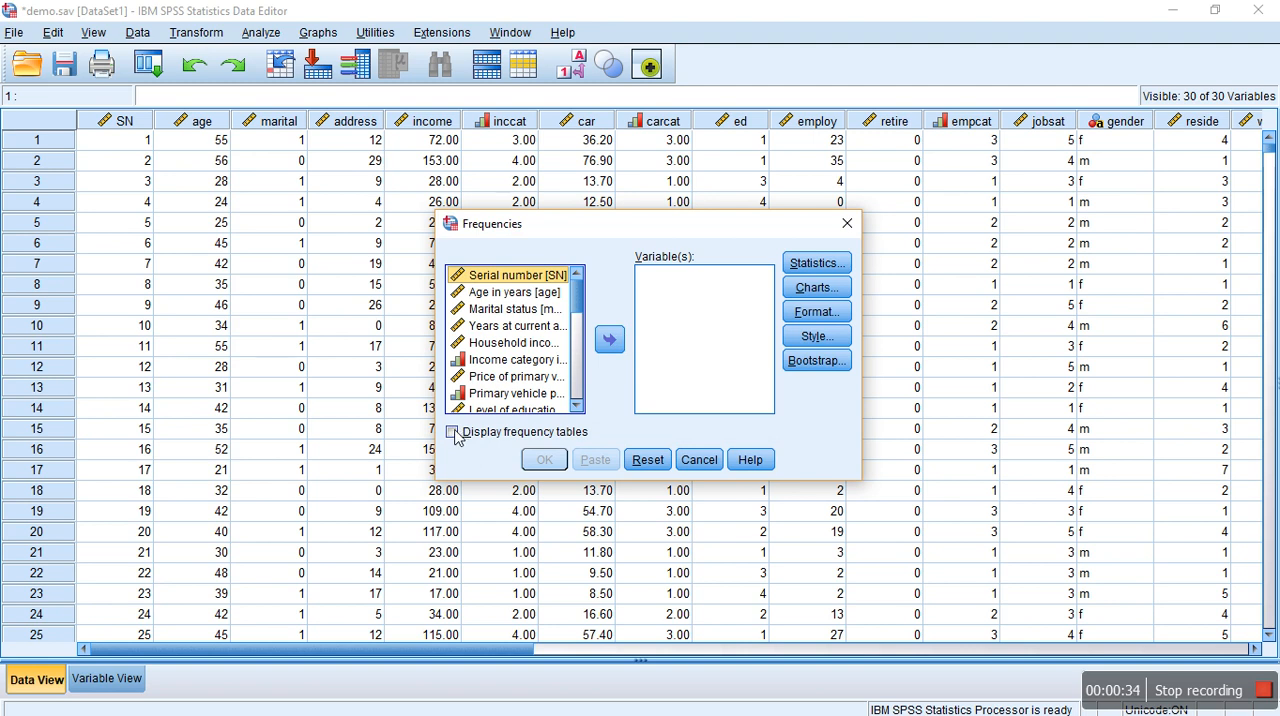
pyautogui.click(452, 432)
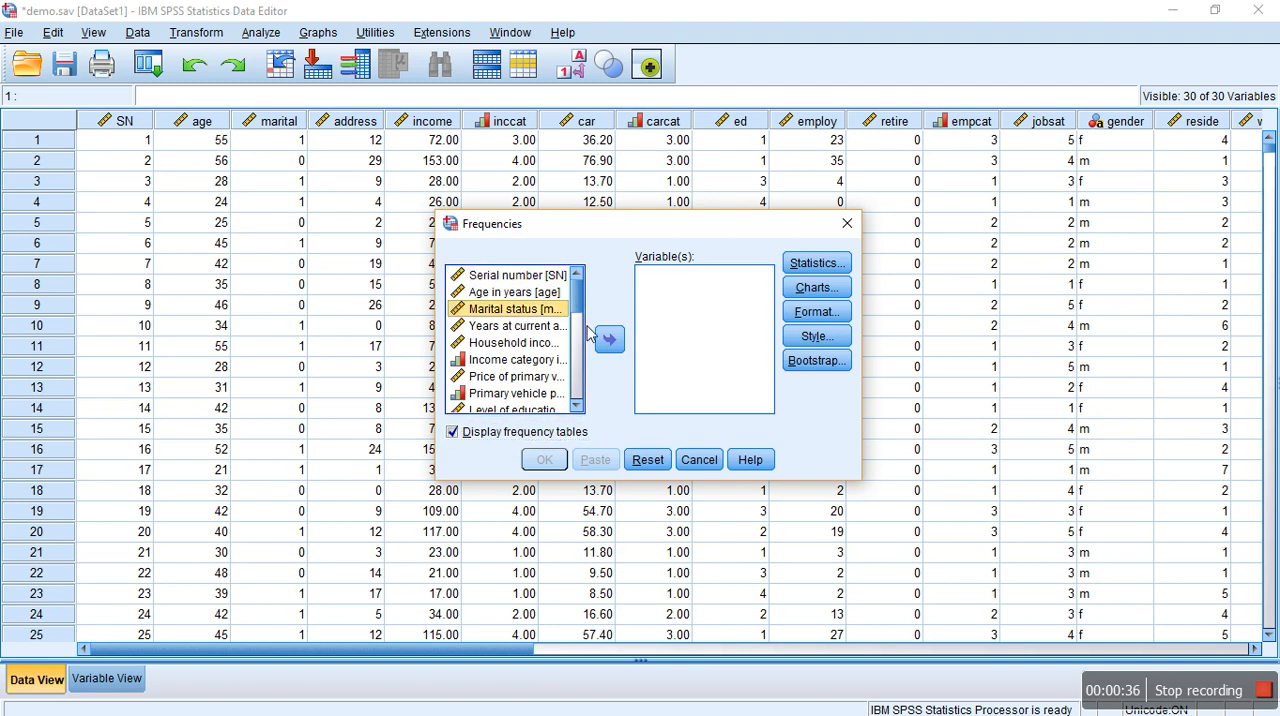
pyautogui.click(608, 340)
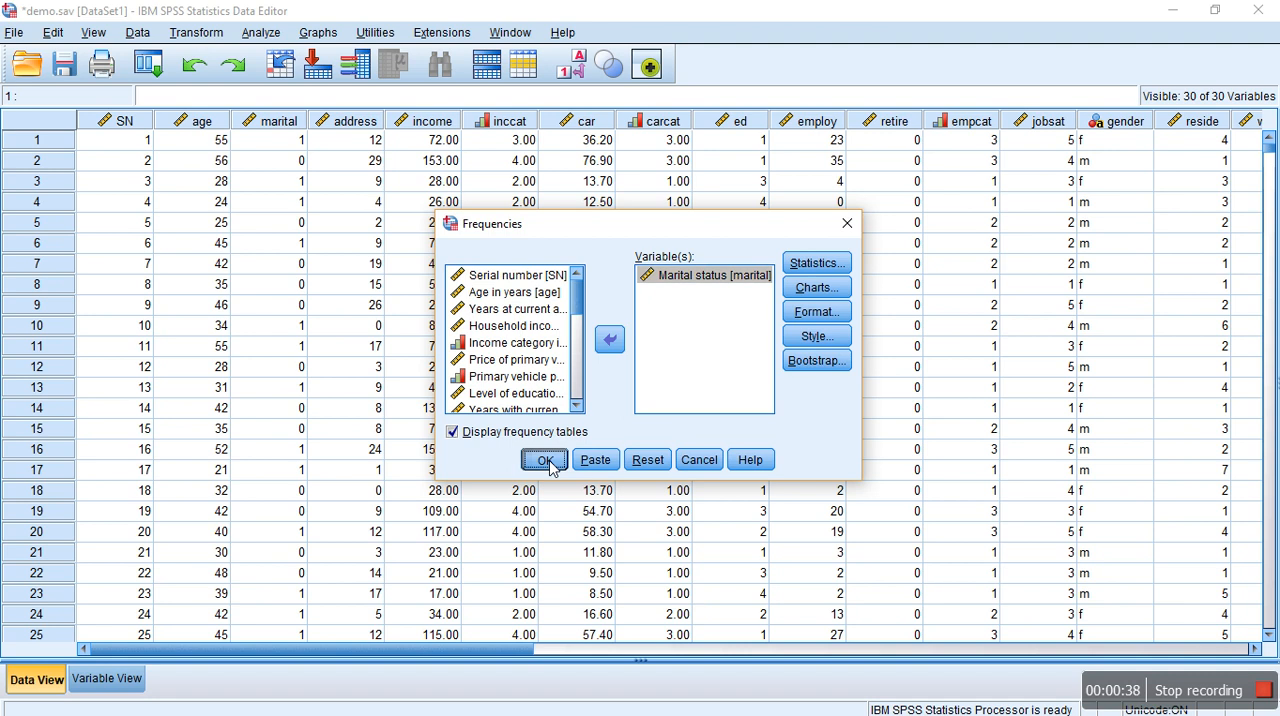
# Run the Marital status frequency analysis and return to the data grid.
pyautogui.click(544, 460)
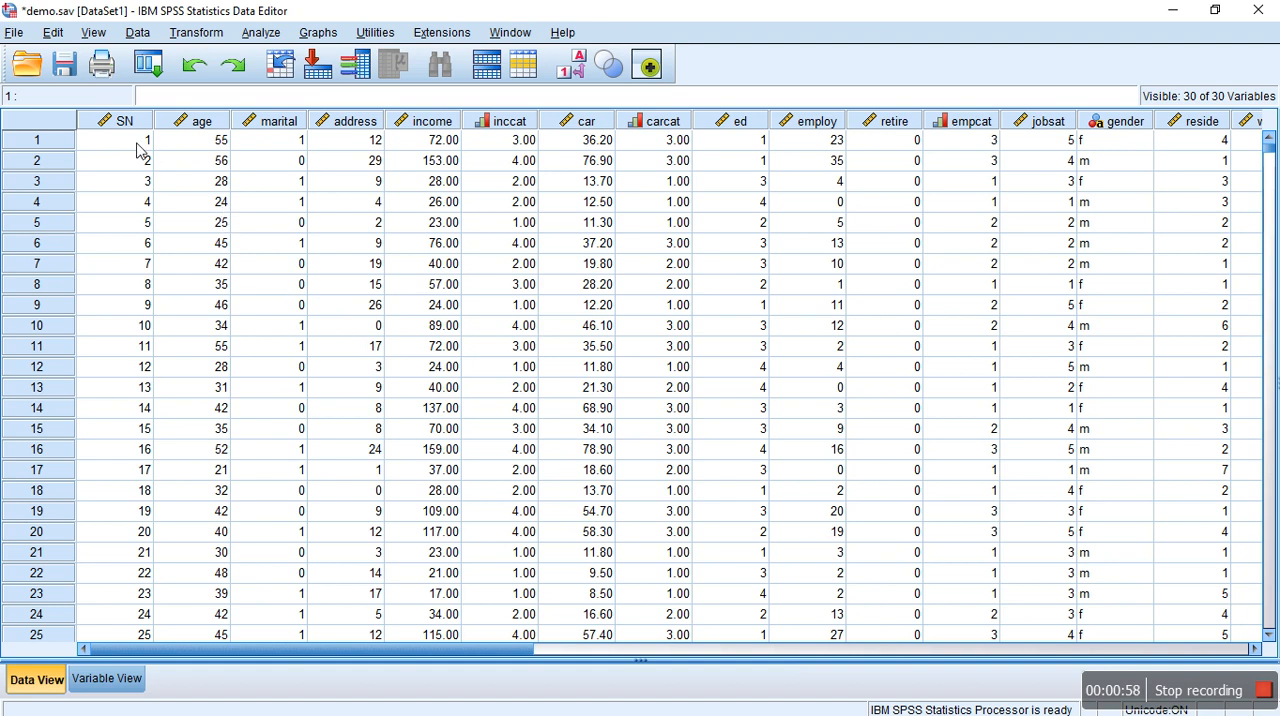
pyautogui.moveTo(128, 244)
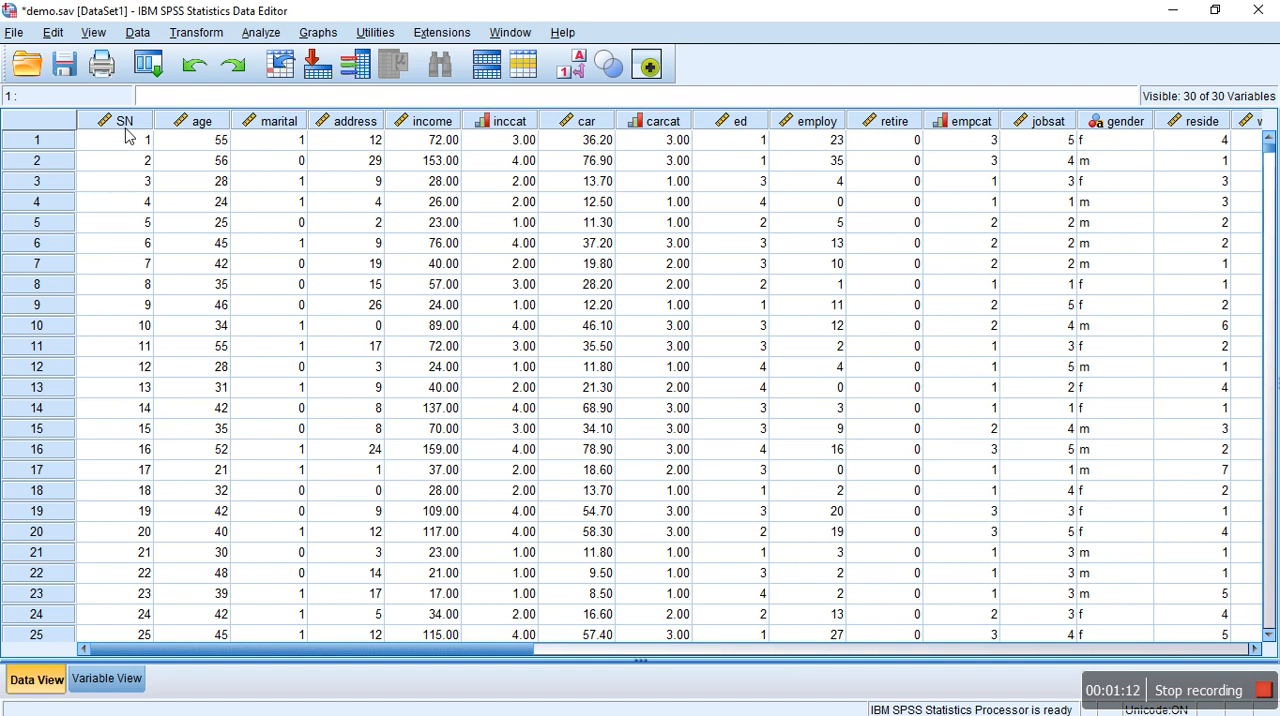
pyautogui.moveTo(136, 148)
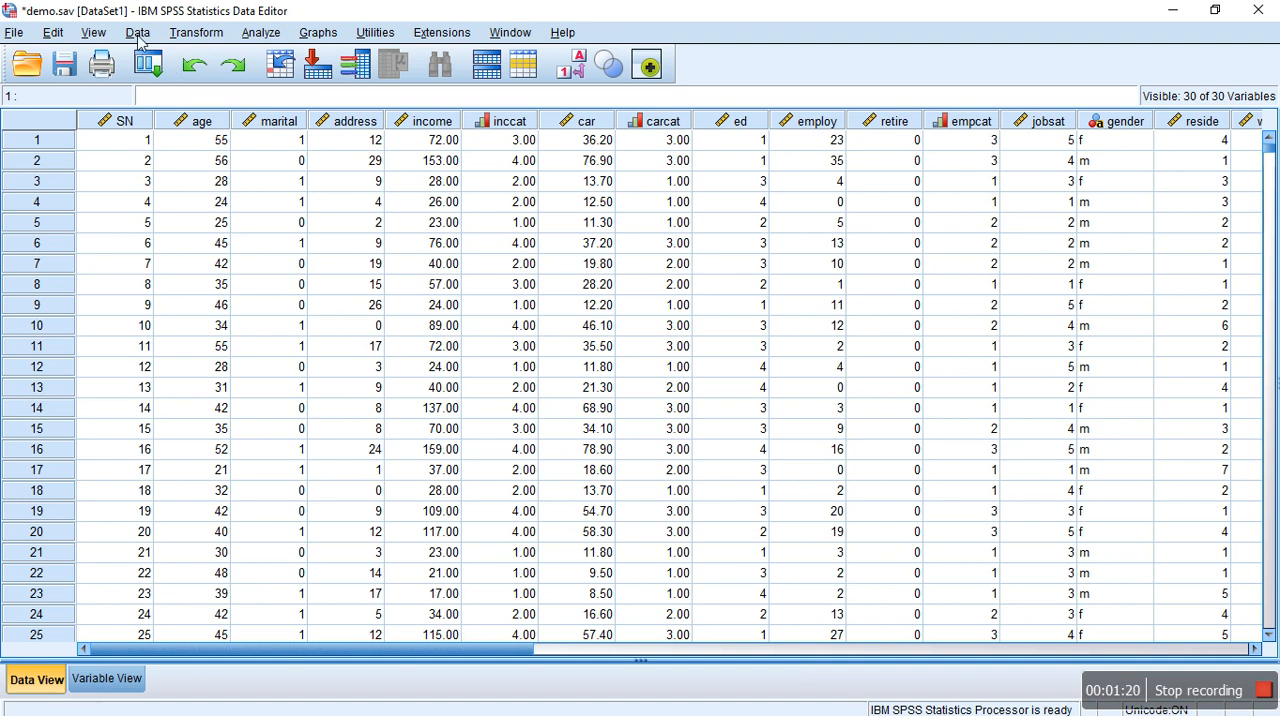
# Choose random sample of cases in Select Cases and bring up the sample size settings.
pyautogui.click(138, 32)
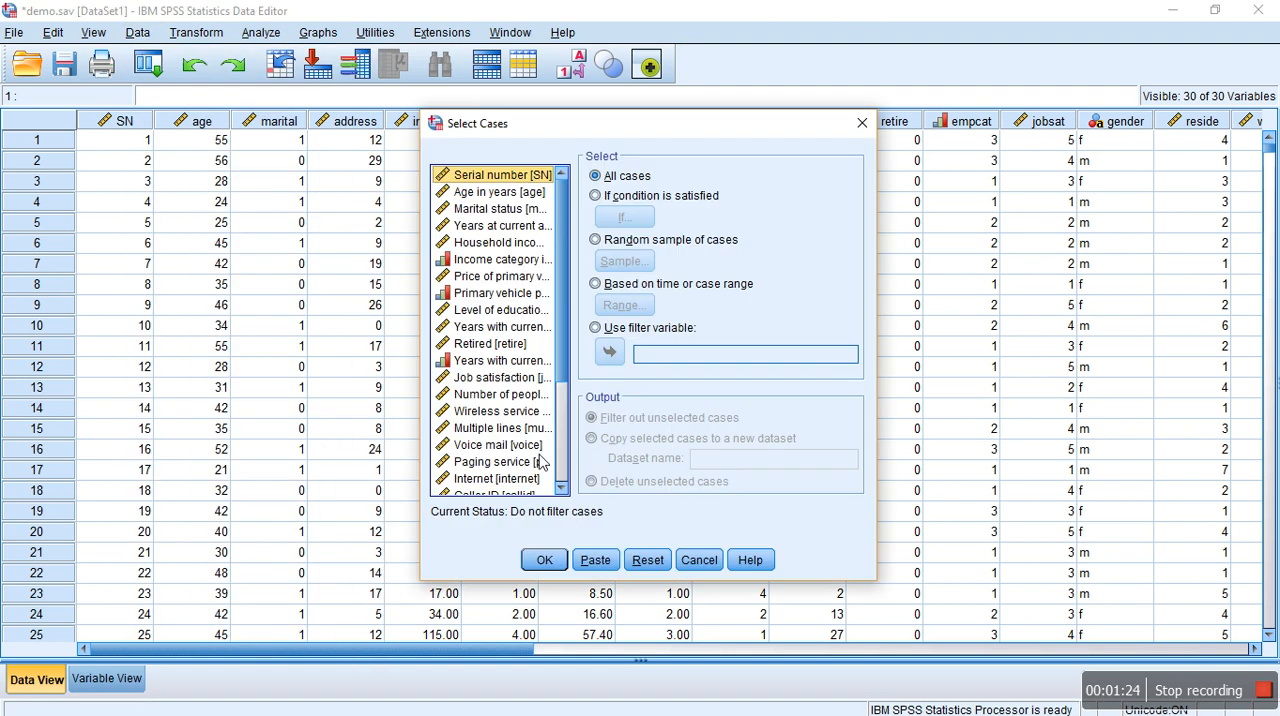
pyautogui.moveTo(640, 318)
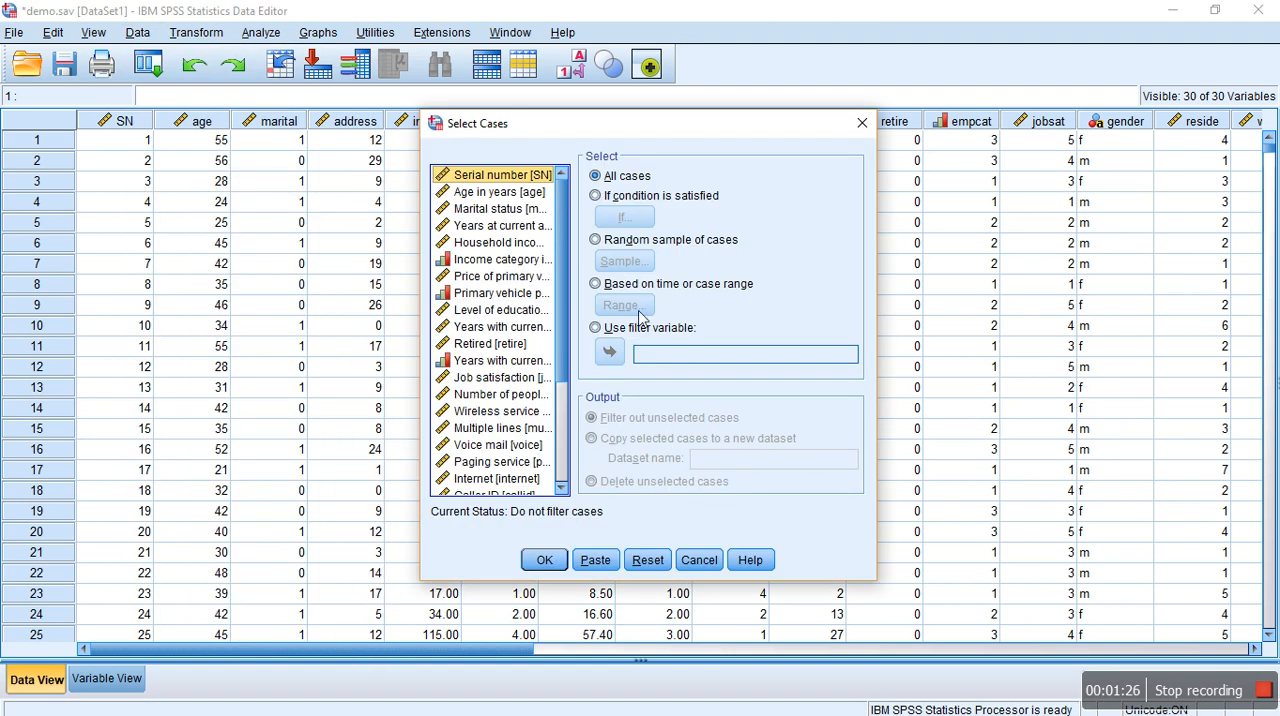
pyautogui.click(596, 240)
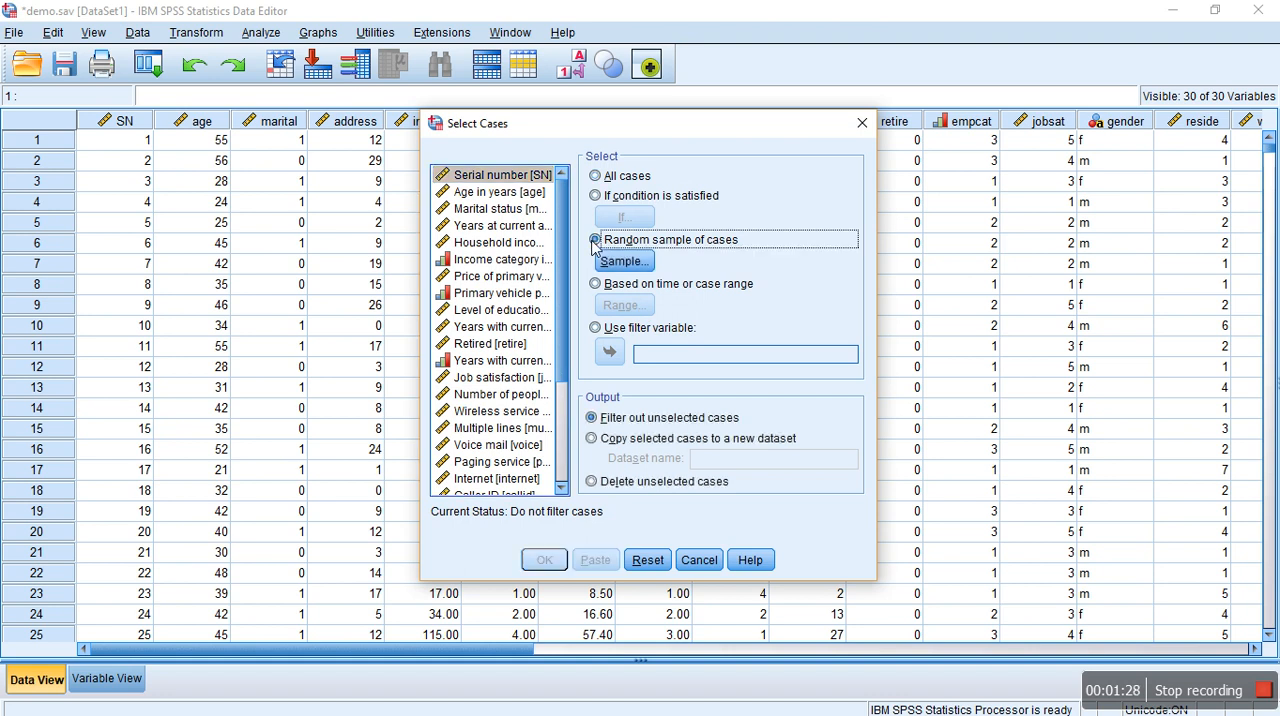
pyautogui.click(624, 260)
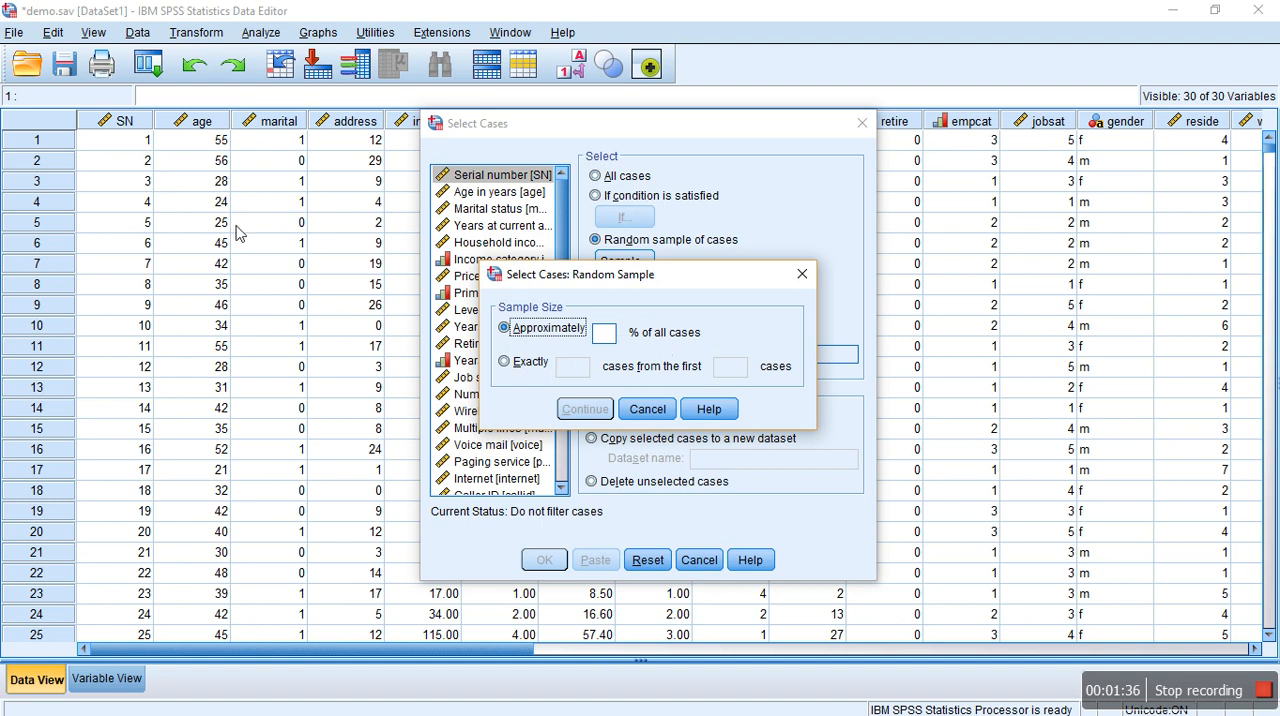
pyautogui.moveTo(136, 204)
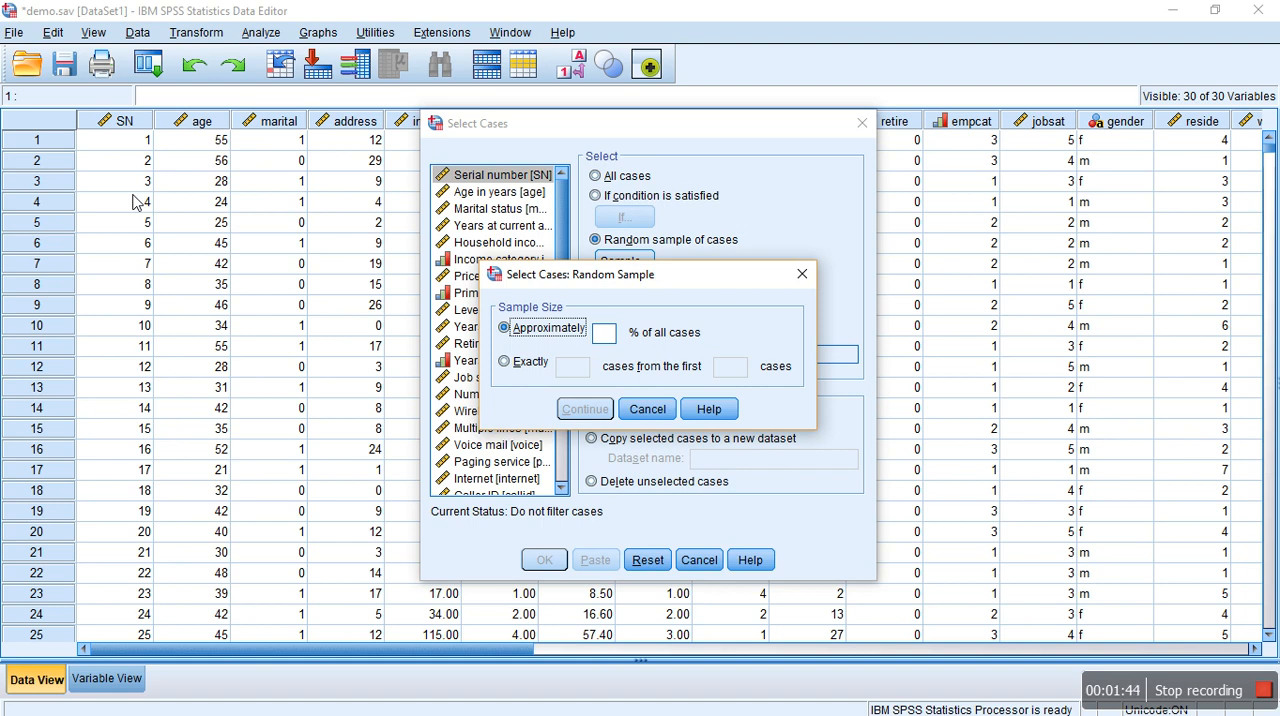
# After trying a 10% sample, set exactly 200 cases from the first 6400 and confirm.
pyautogui.click(604, 332)
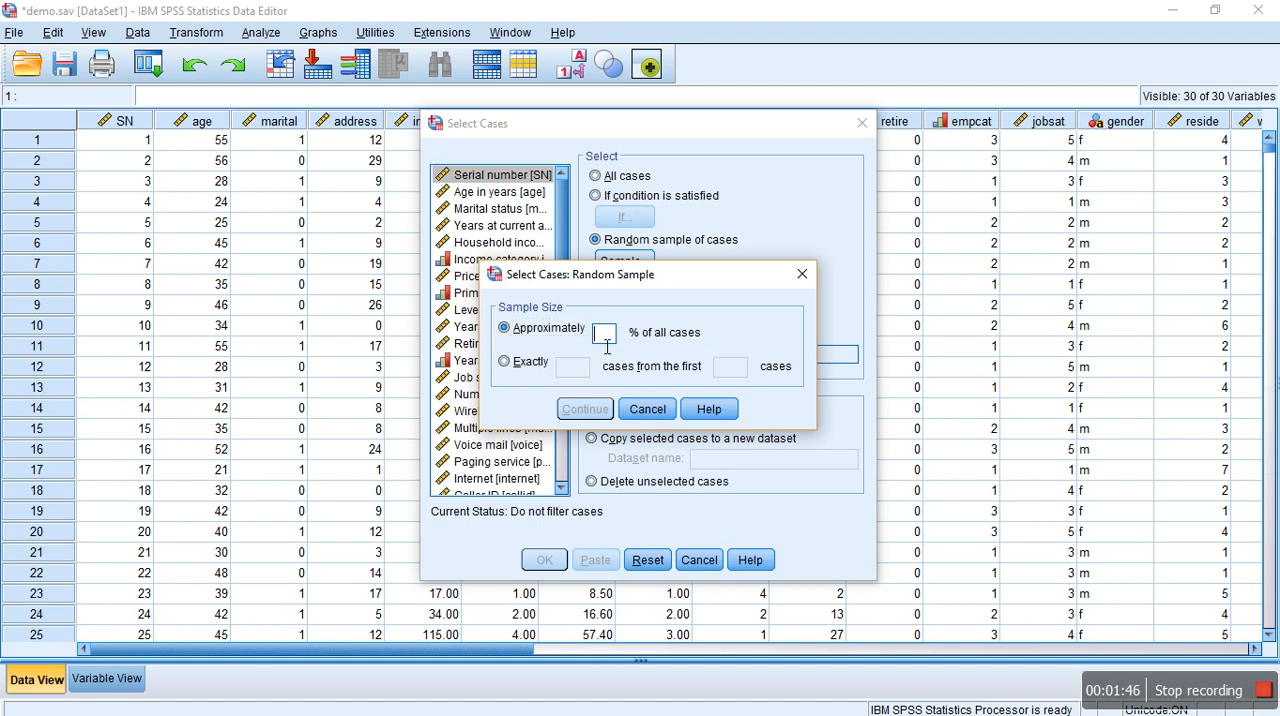
pyautogui.write('10')
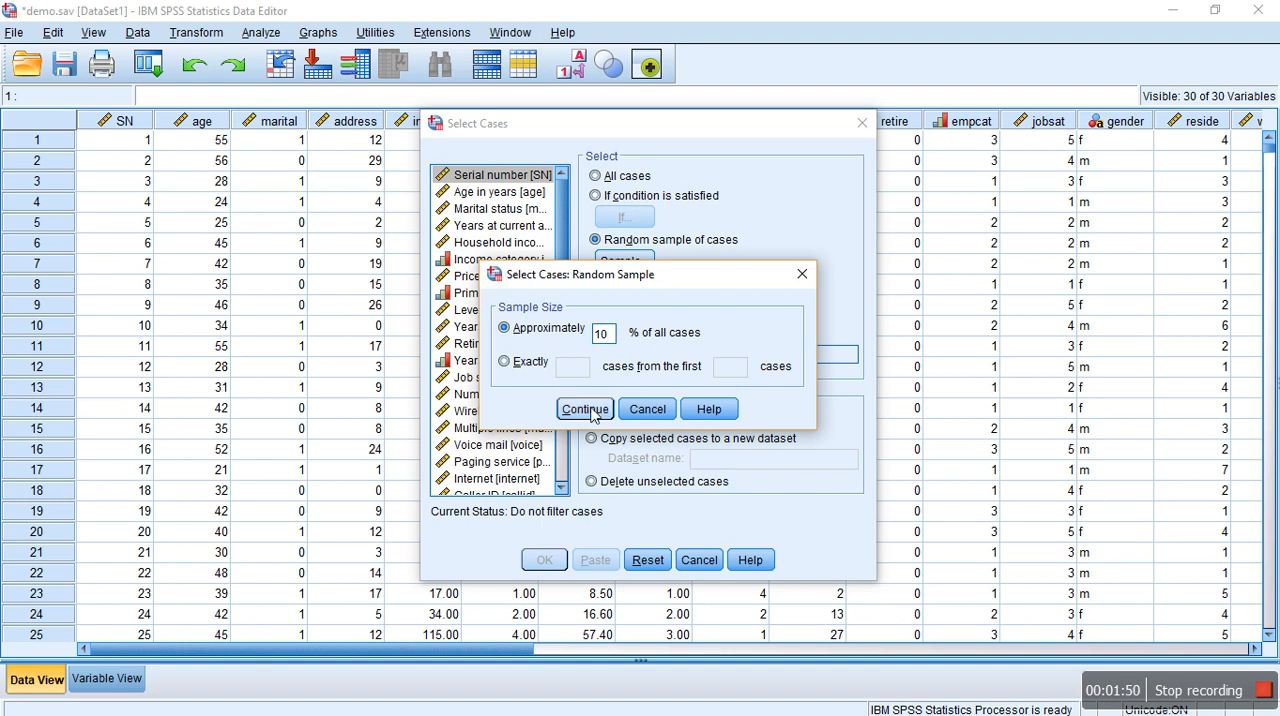
pyautogui.moveTo(604, 388)
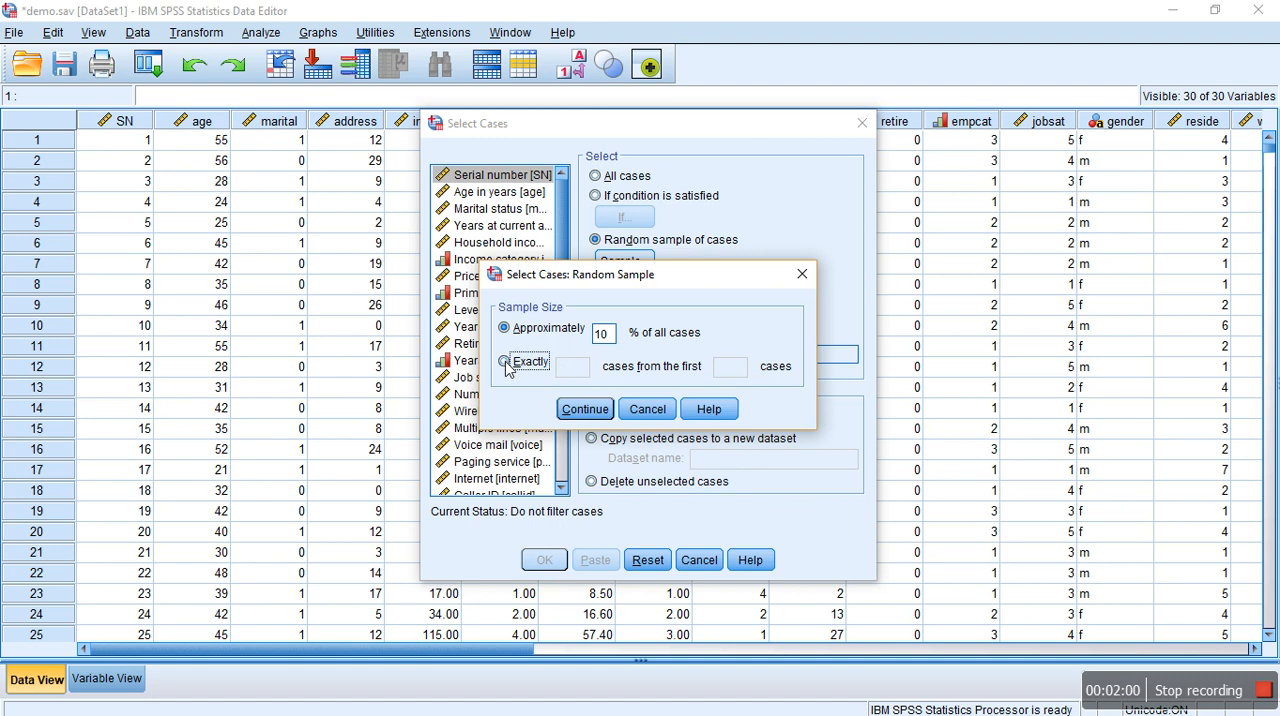
pyautogui.click(504, 360)
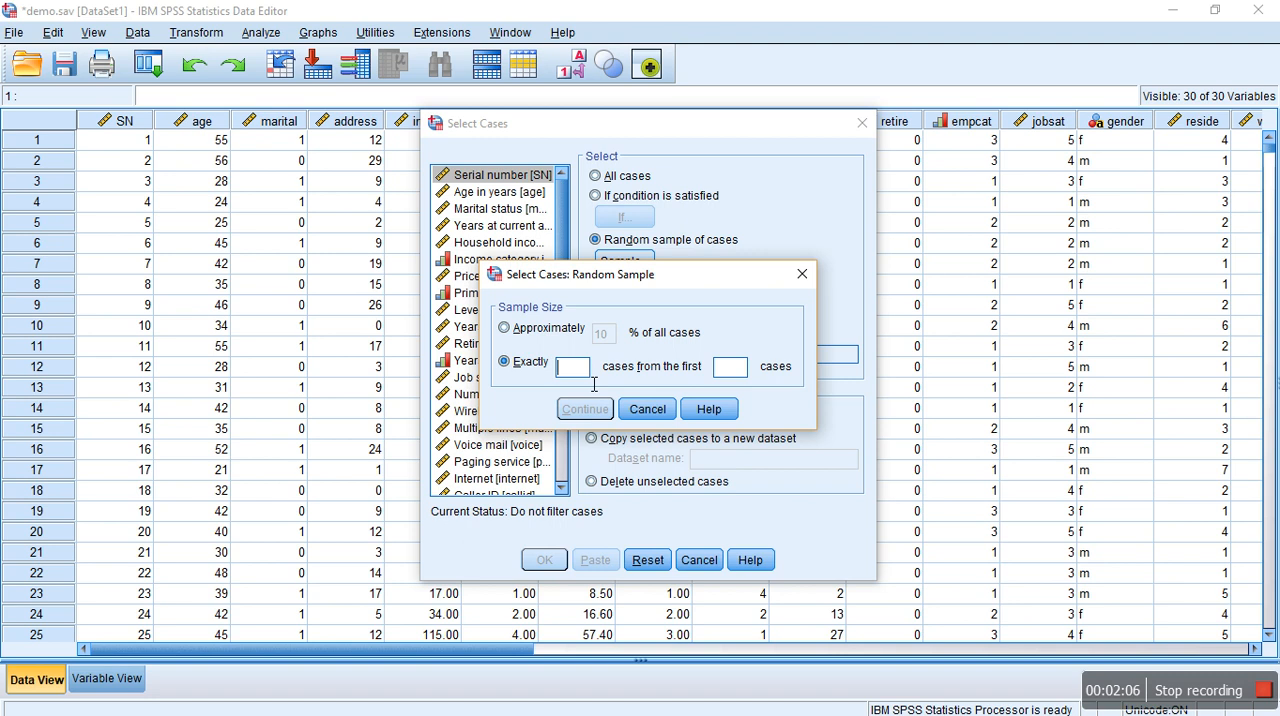
pyautogui.click(572, 364)
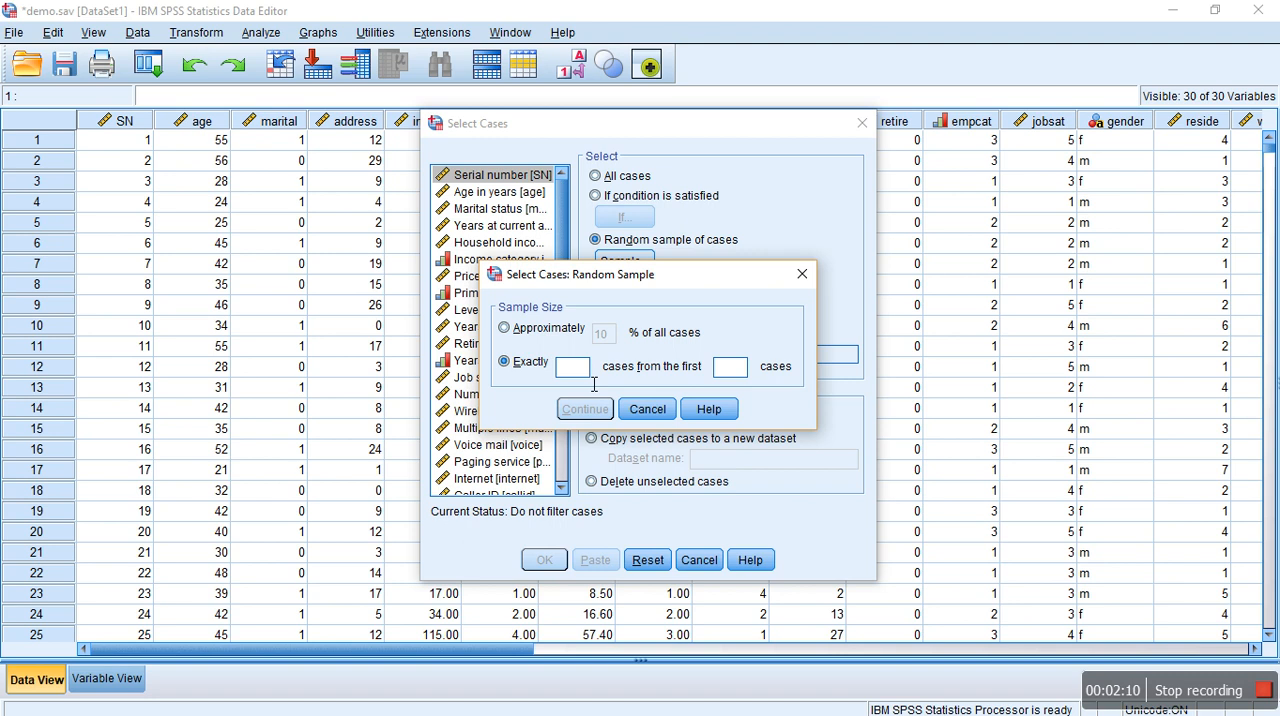
pyautogui.write('200')
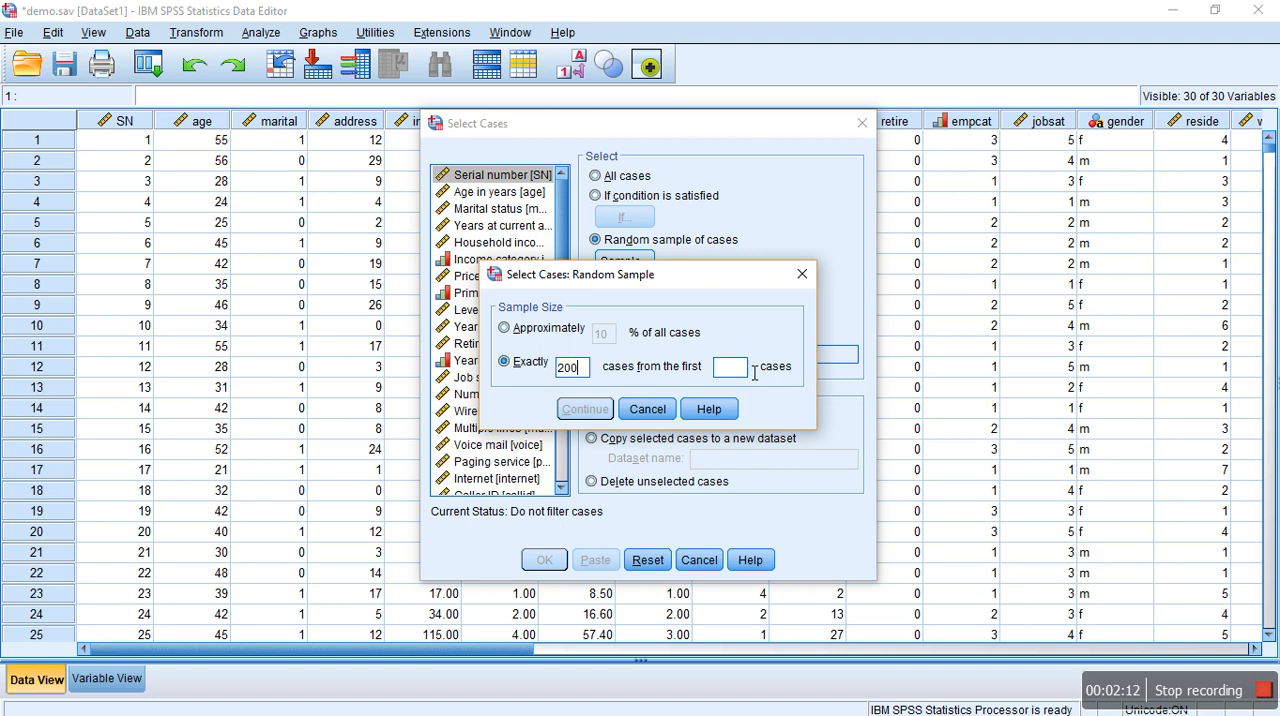
pyautogui.write('6400')
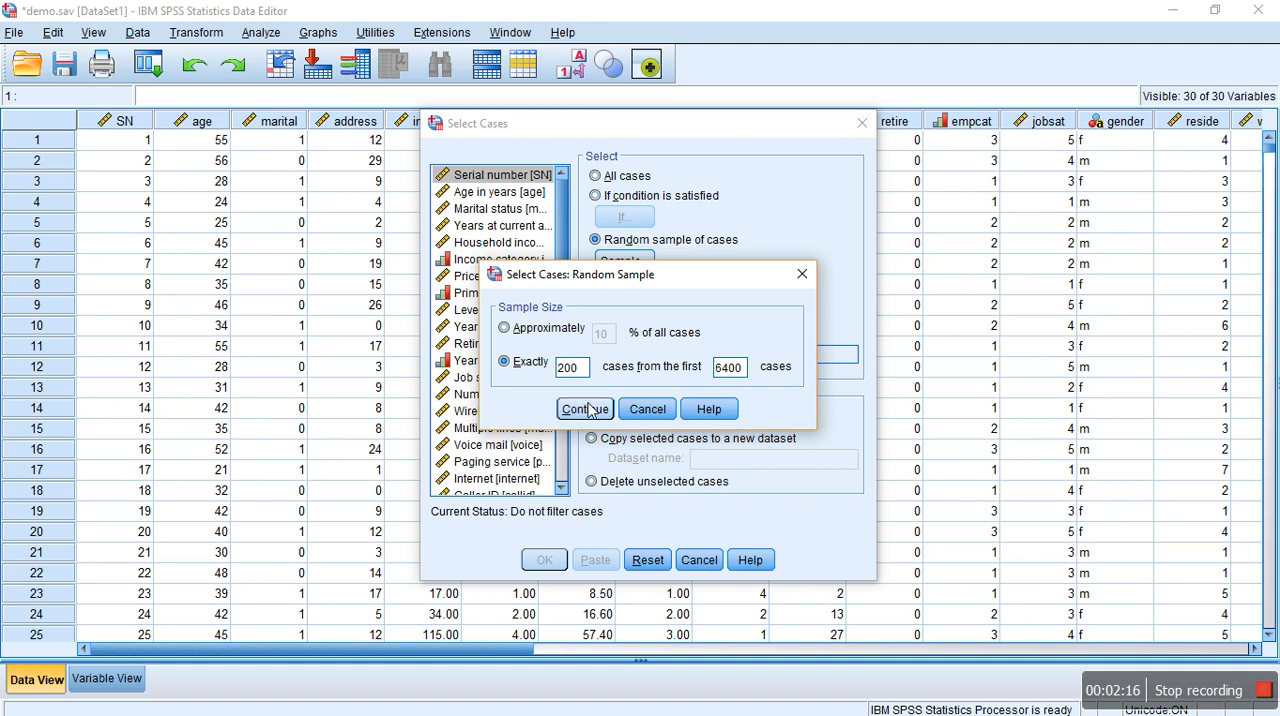
pyautogui.click(584, 408)
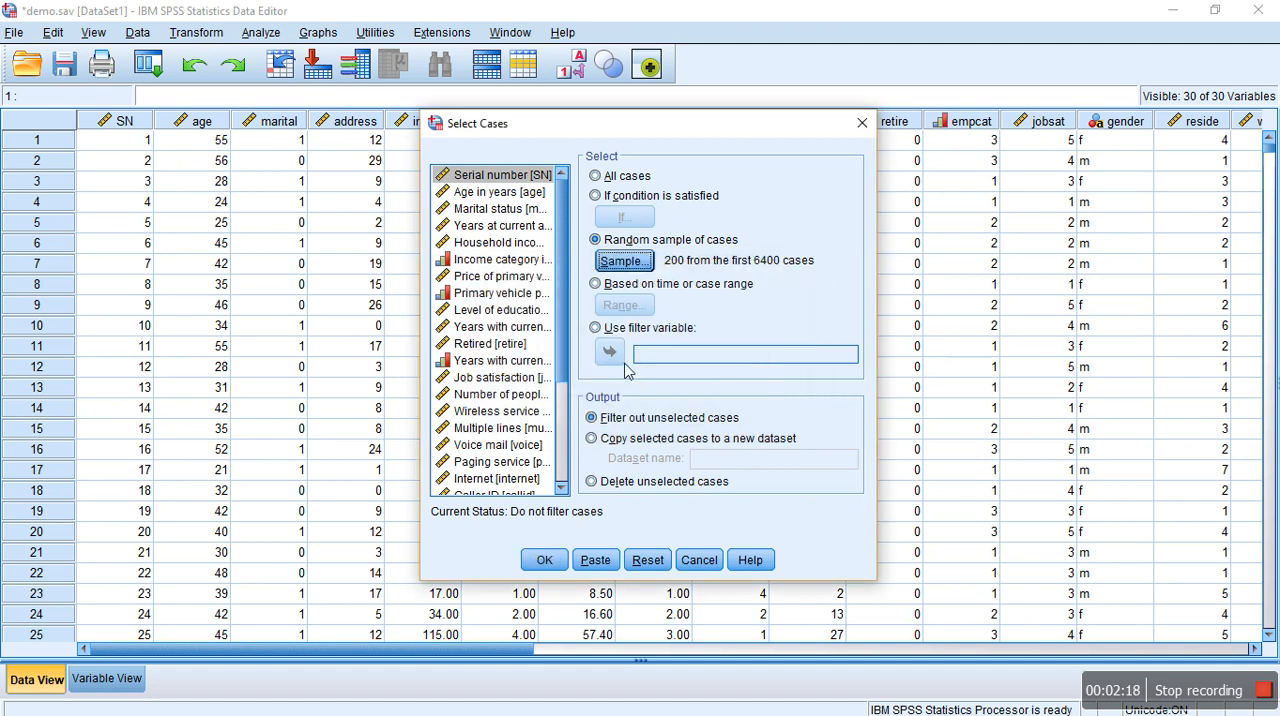
# Apply the random sample so filter_$ marks the 200 selected cases.
pyautogui.click(544, 560)
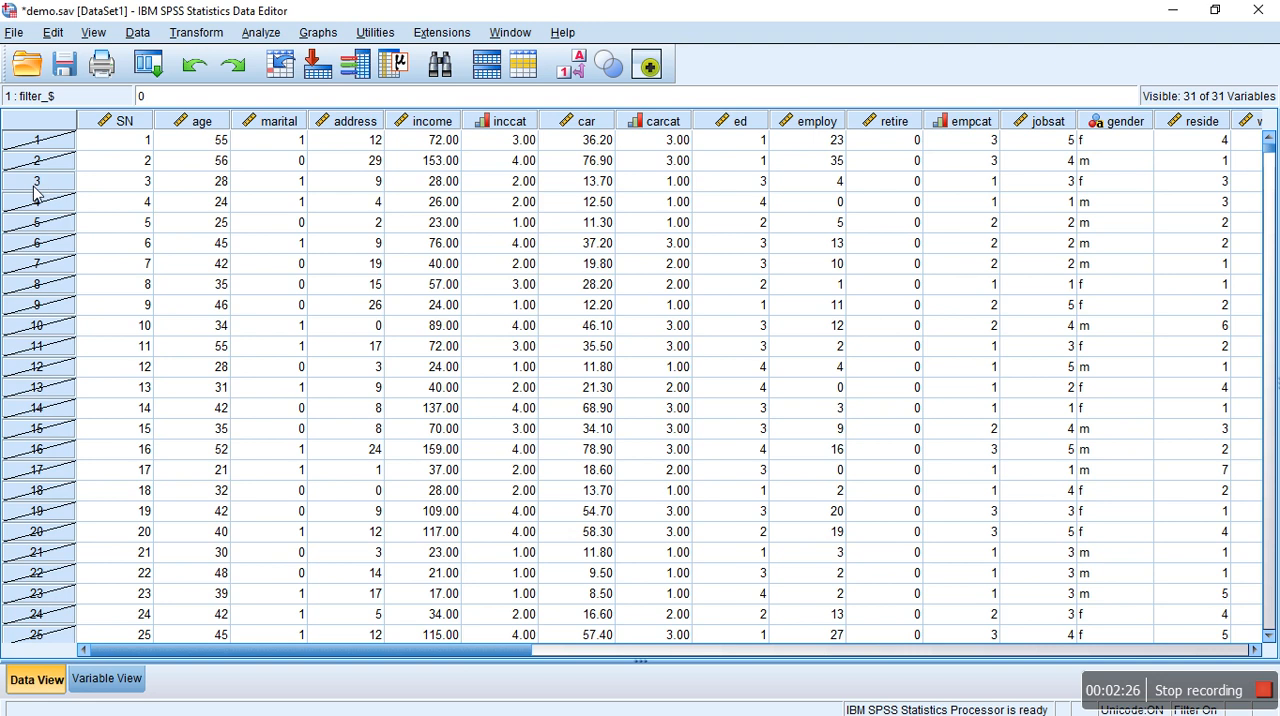
pyautogui.moveTo(52, 248)
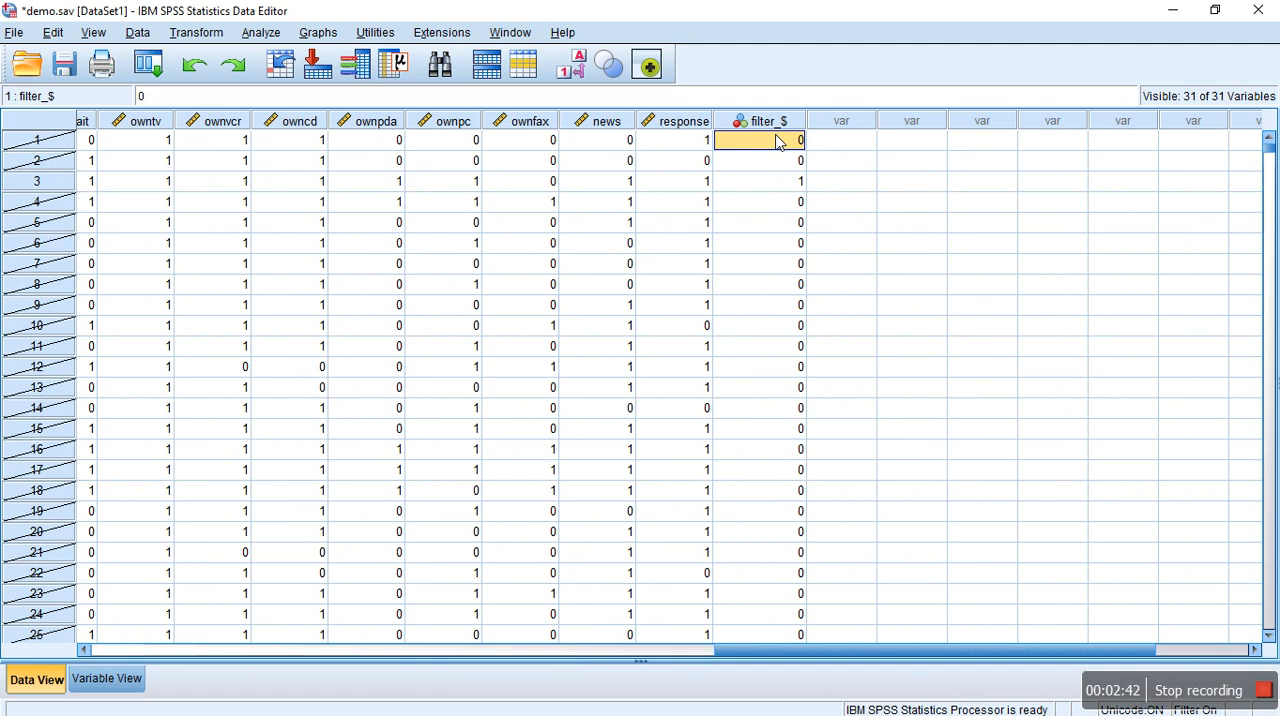
# Sort the dataset descending on filter_$ so selected cases come first.
pyautogui.click(764, 120)
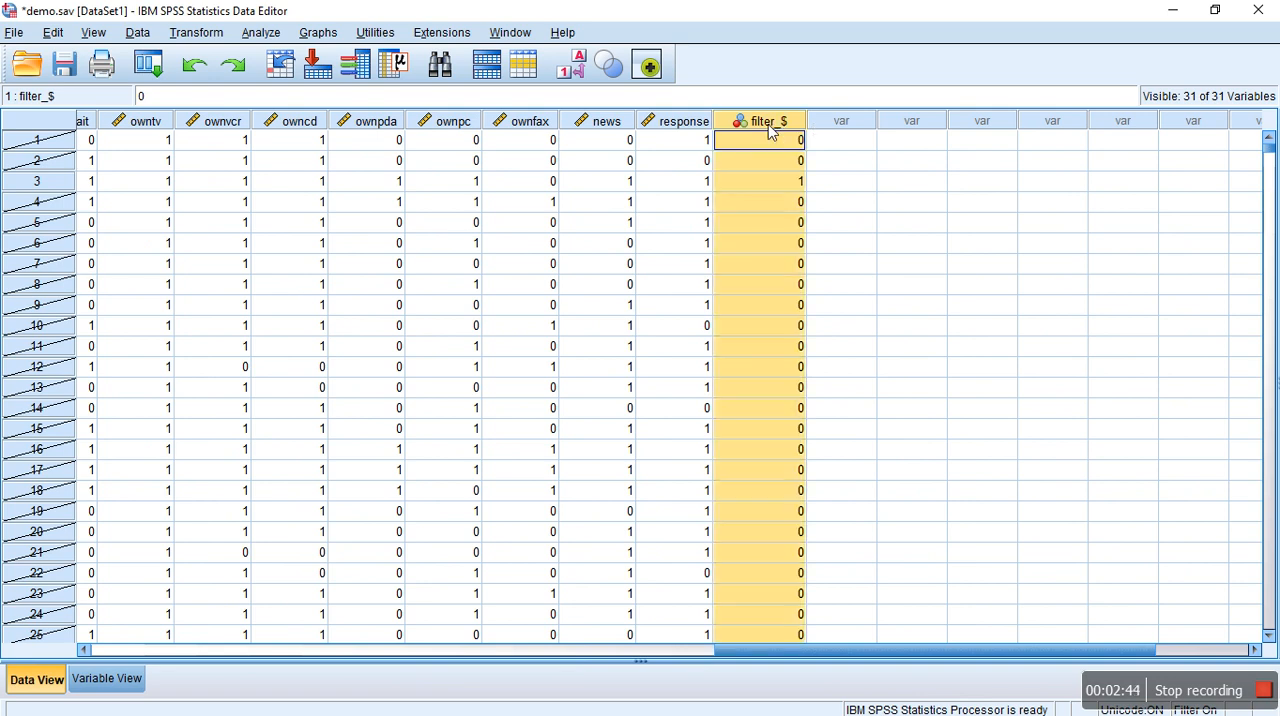
pyautogui.rightClick(764, 120)
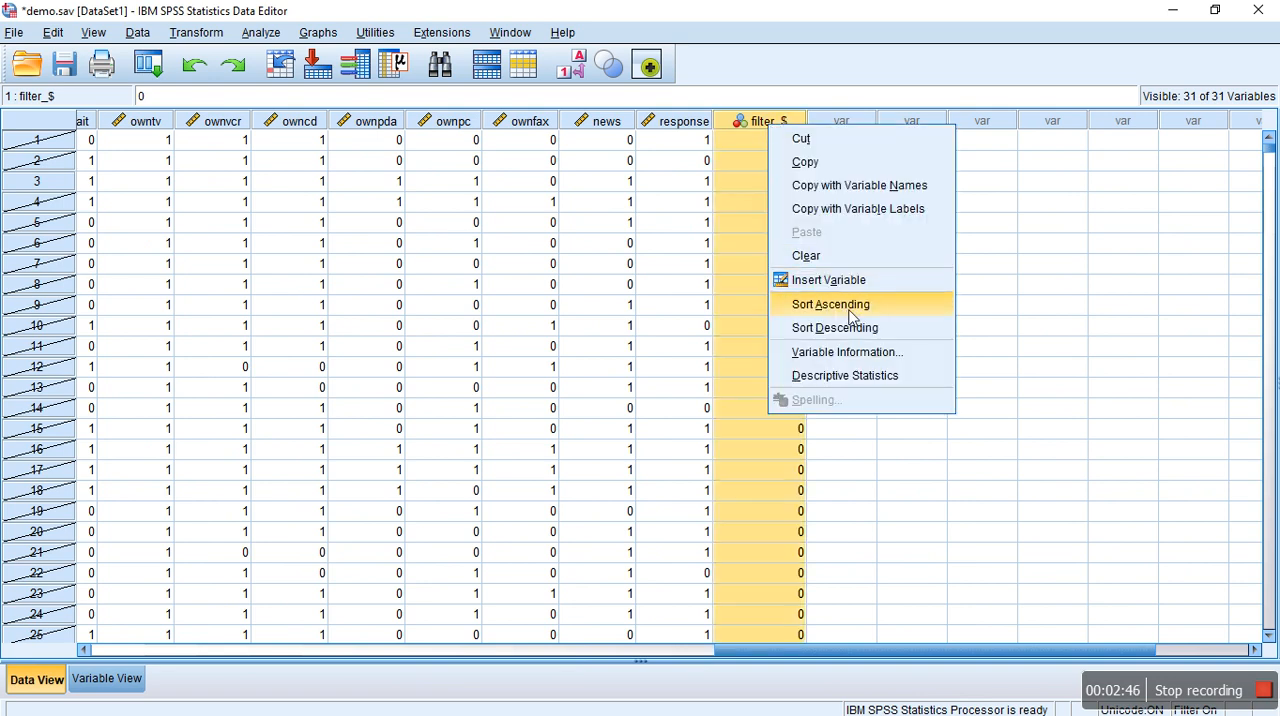
pyautogui.click(830, 304)
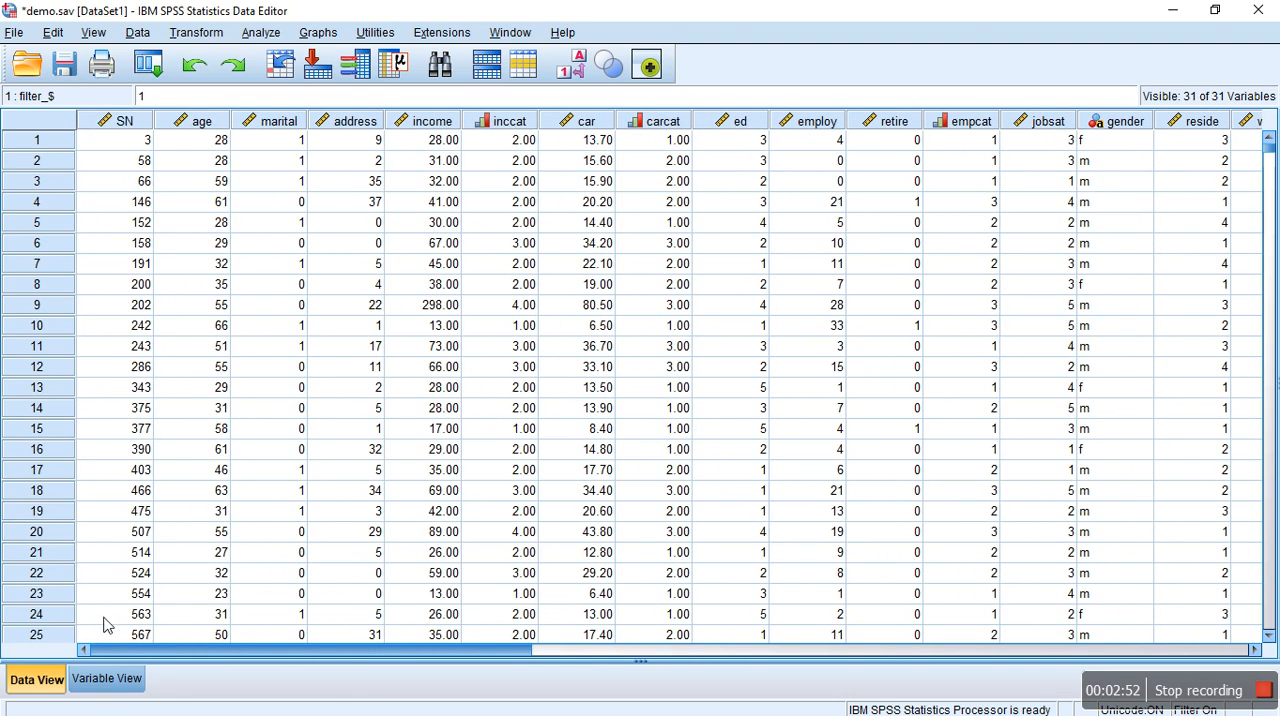
pyautogui.moveTo(648, 484)
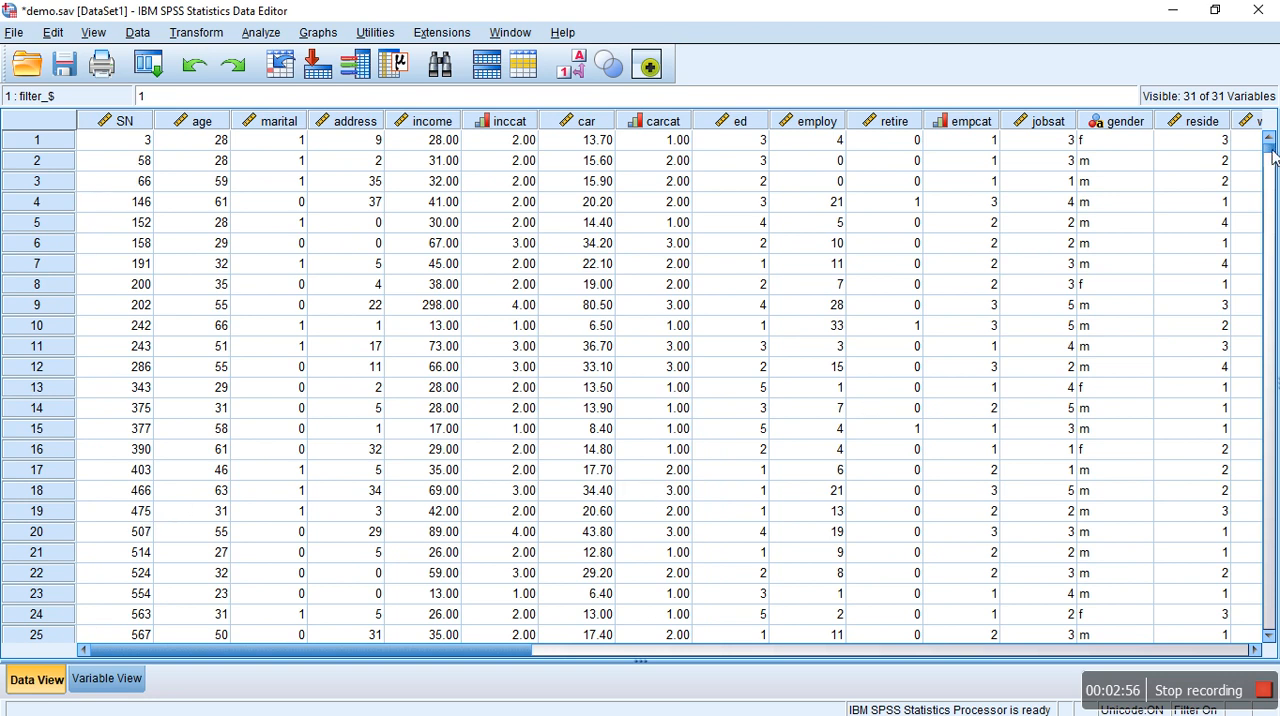
pyautogui.scroll(-3)
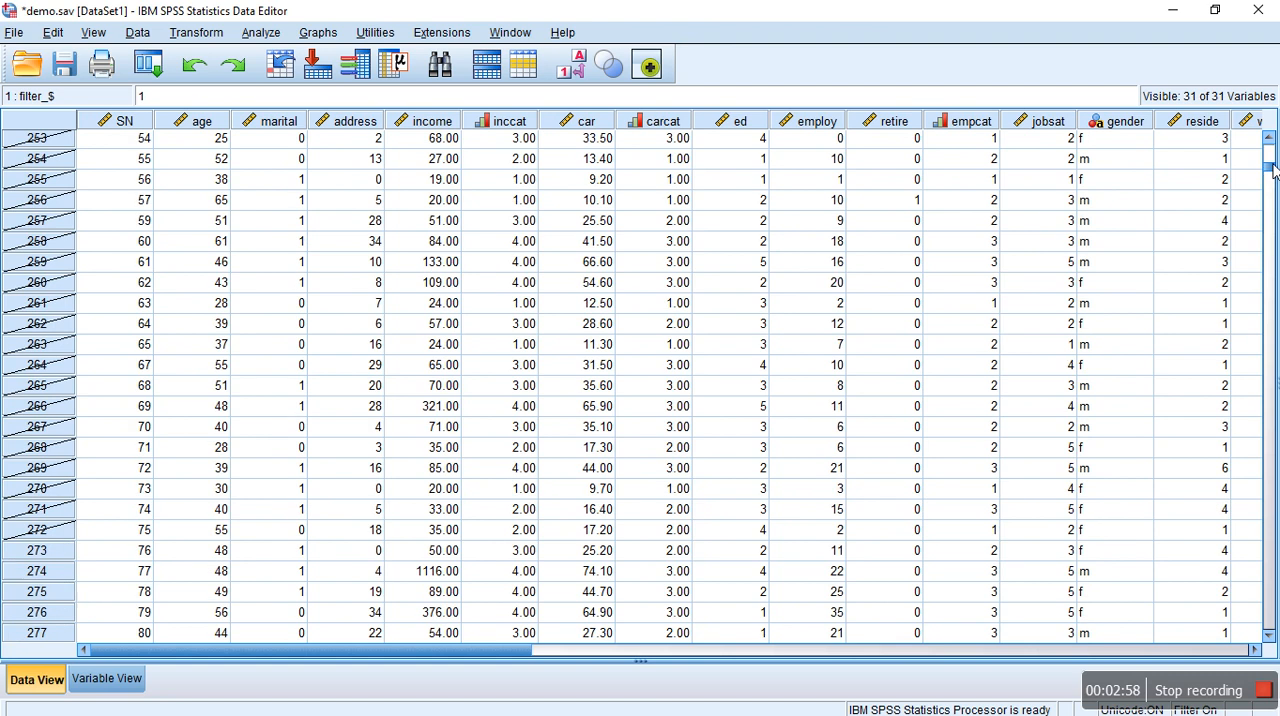
pyautogui.scroll(3)
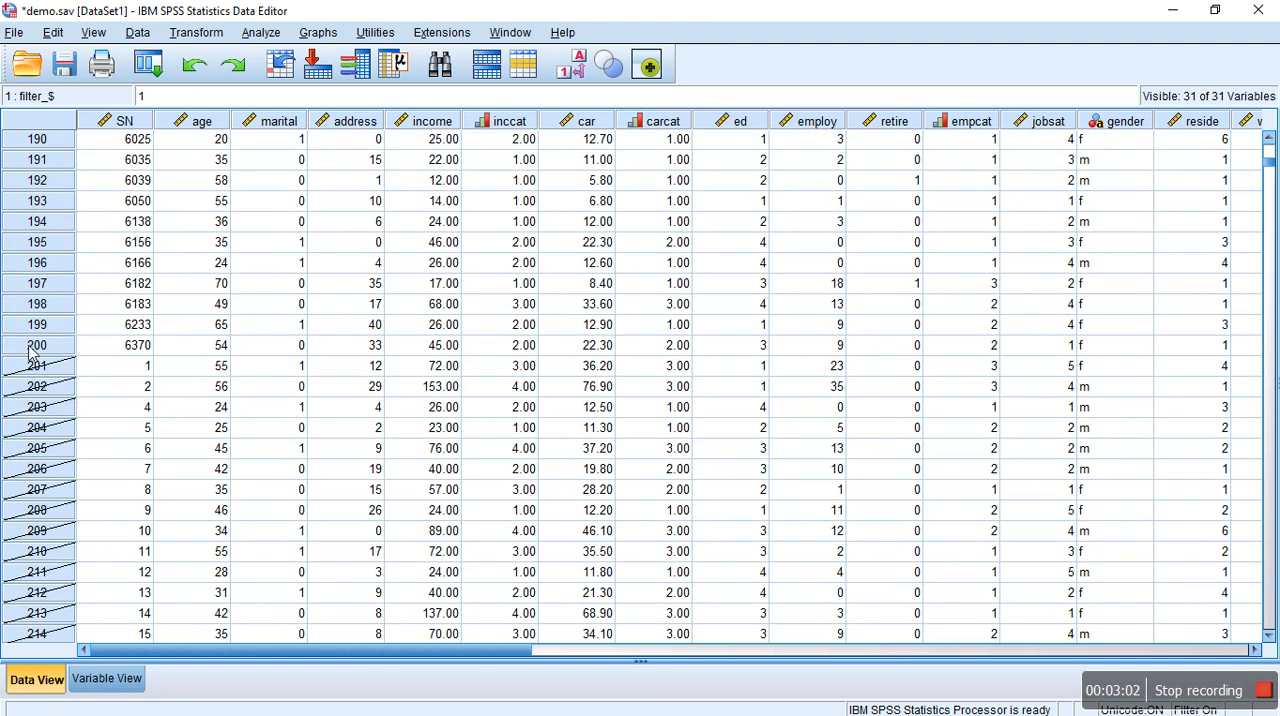
pyautogui.click(112, 344)
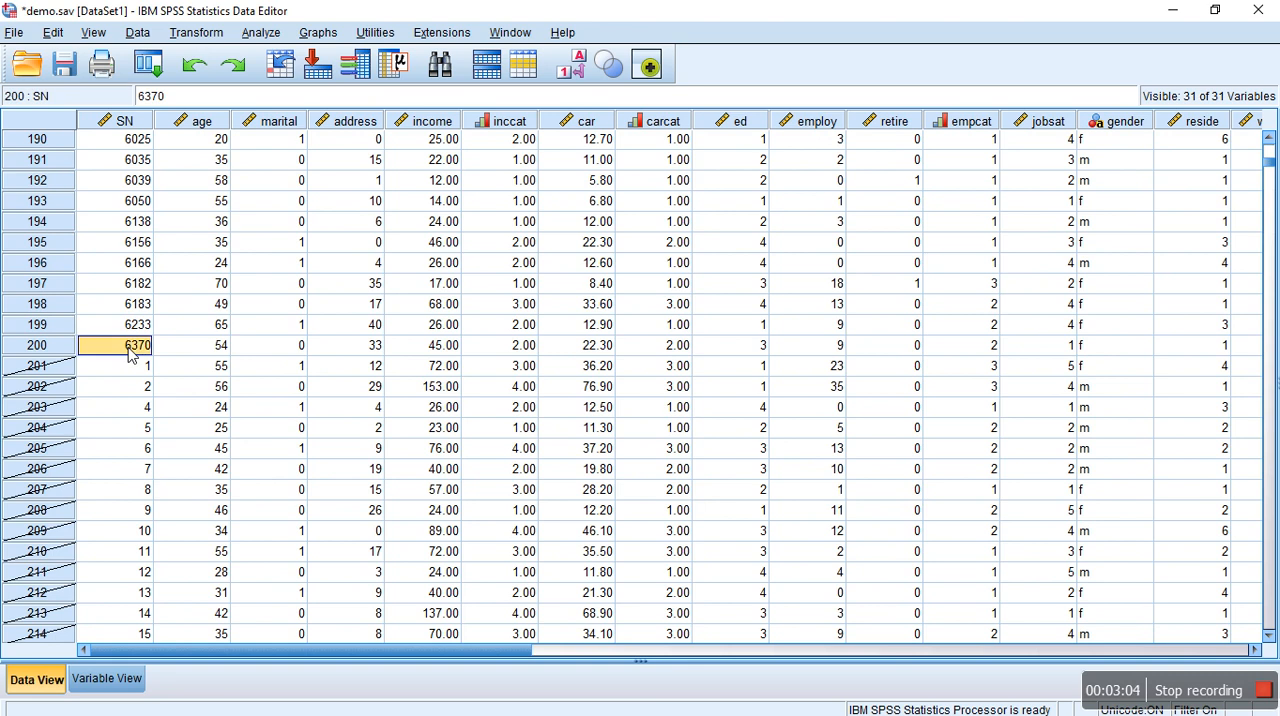
pyautogui.click(112, 160)
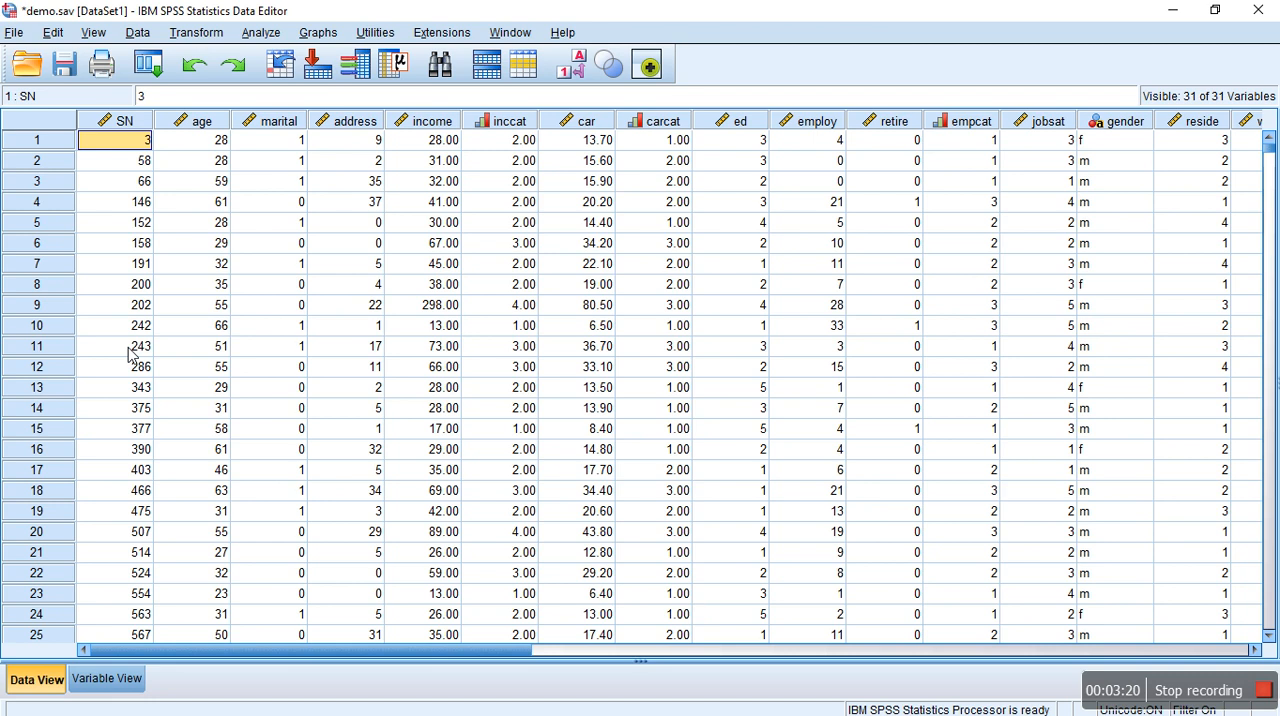
pyautogui.click(116, 244)
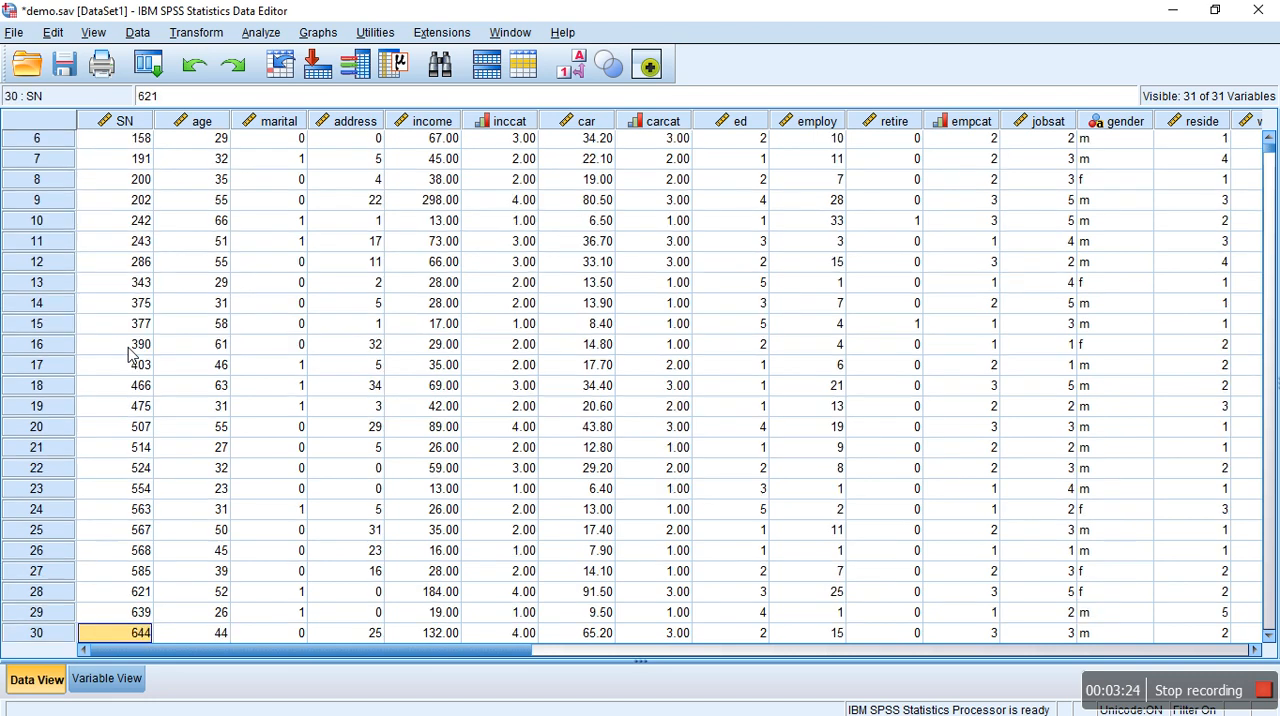
pyautogui.scroll(-3)
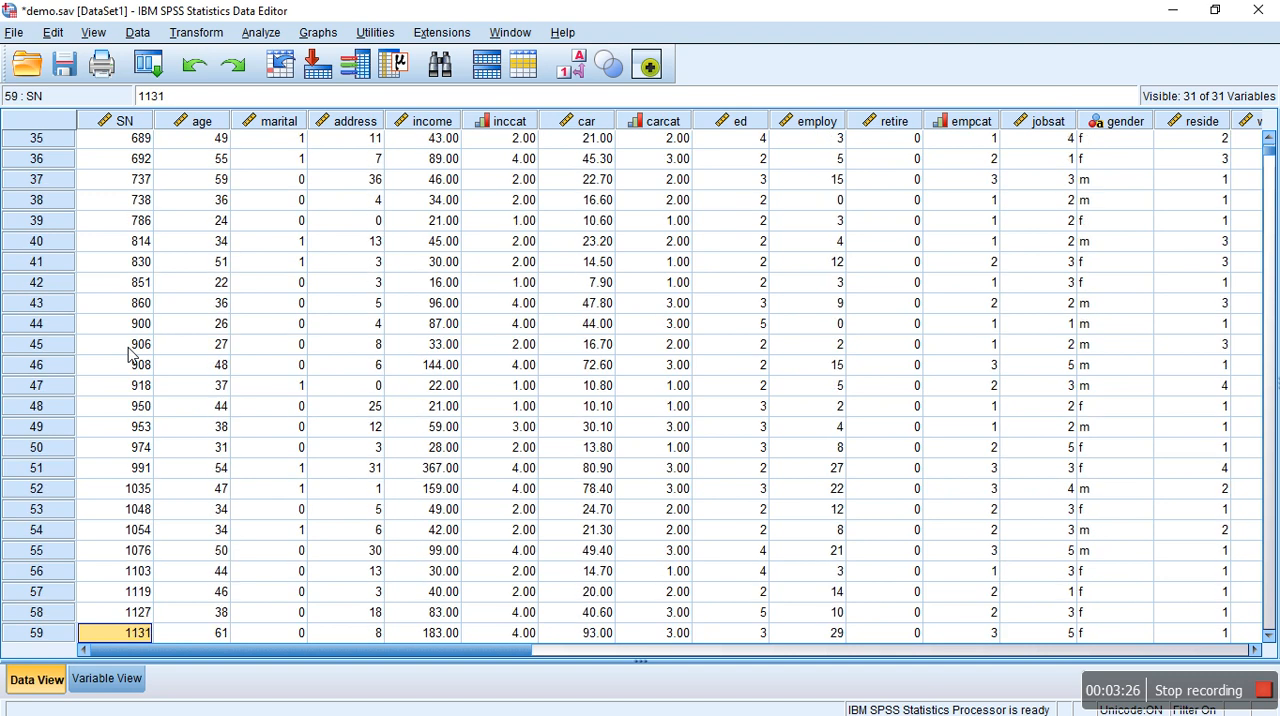
pyautogui.scroll(-3)
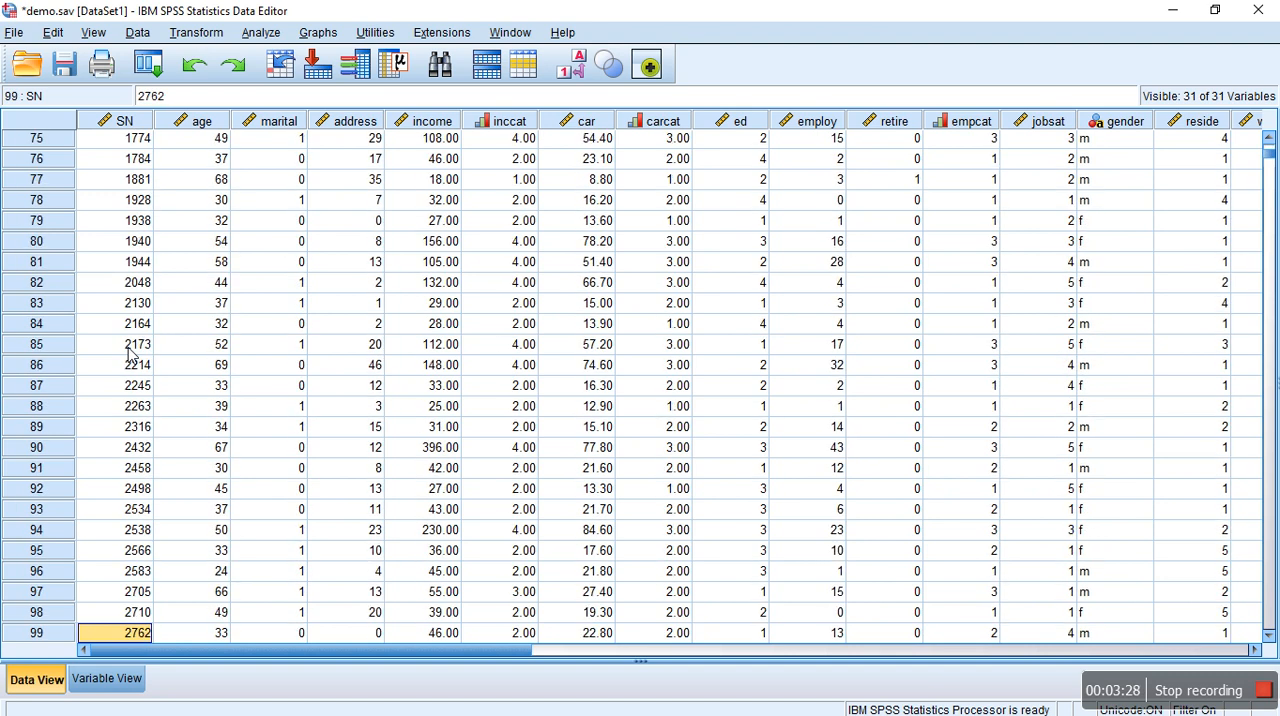
pyautogui.scroll(-3)
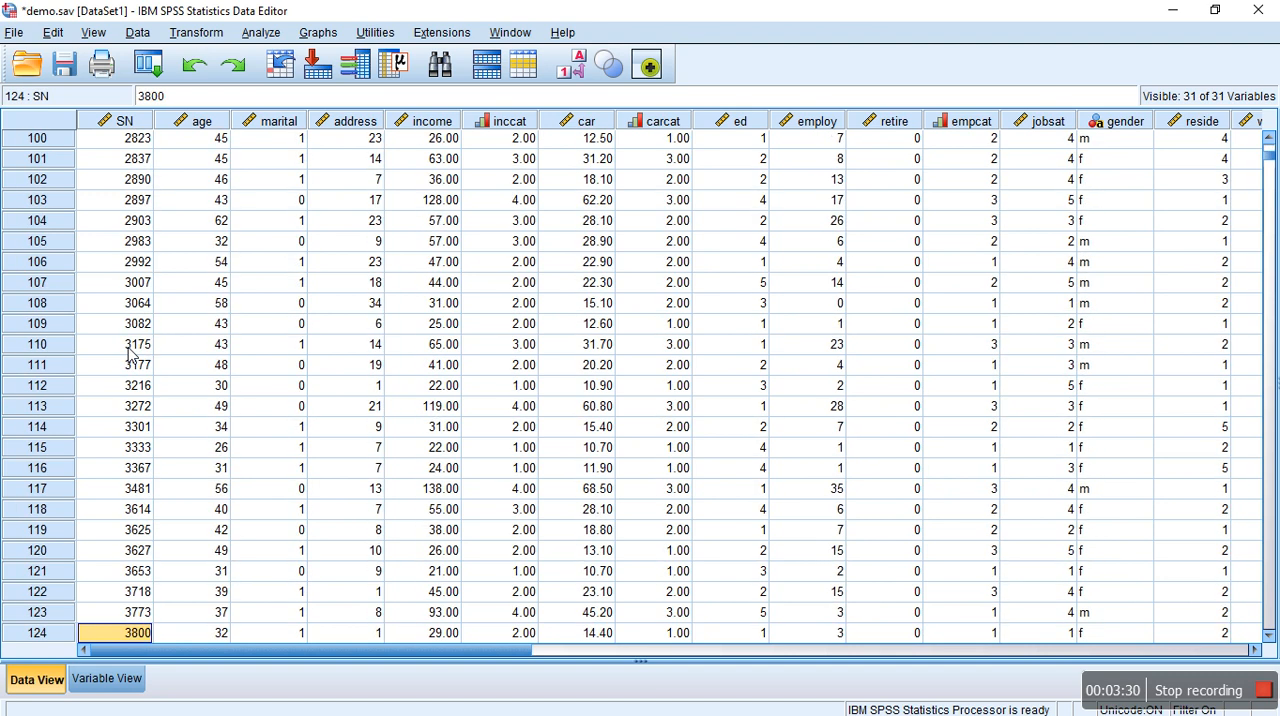